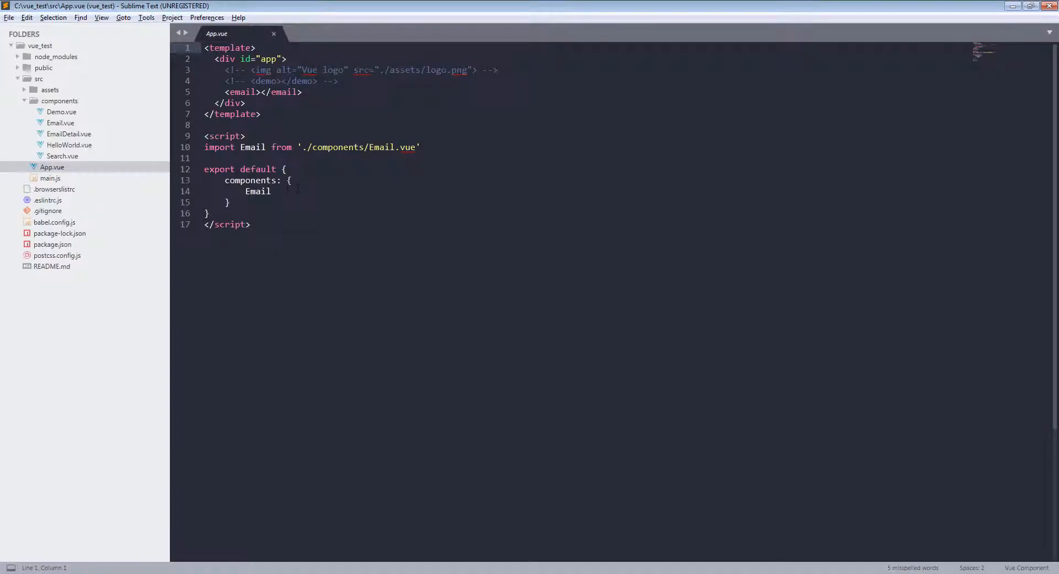
- Preview EmailDetail.vue and Email.vue from the sidebar to see the email list and detail element
{"action": "left_click", "coordinate": [69, 133]}
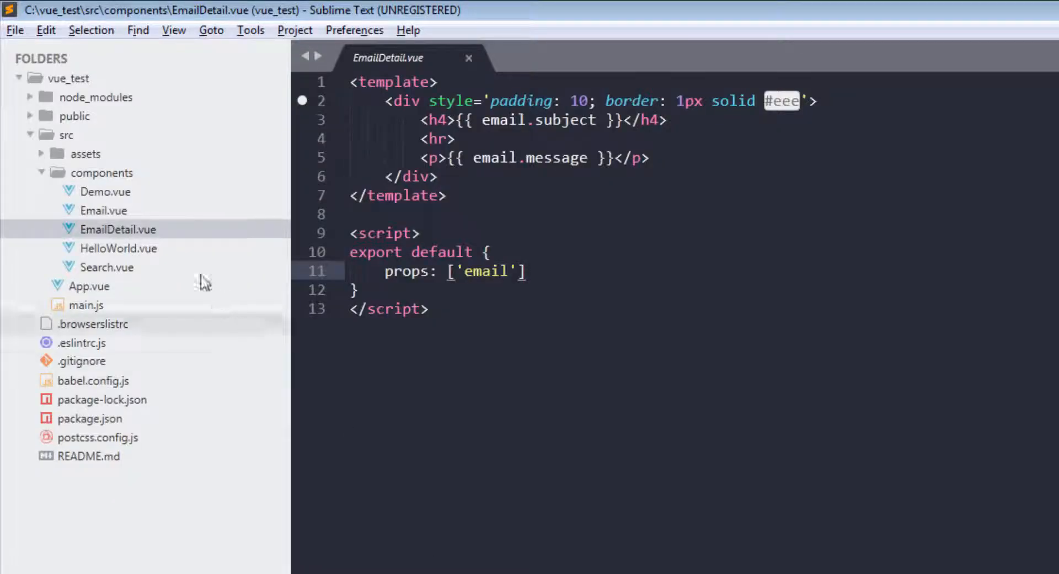
{"action": "left_click", "coordinate": [88, 285]}
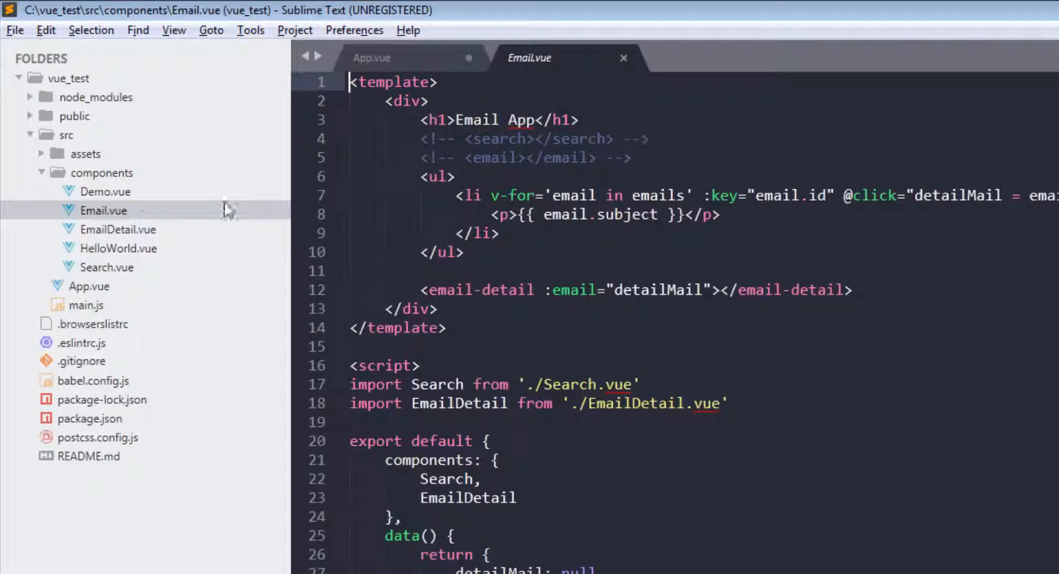
- Keep Email.vue open, then comment out <email></email> on line 5 of App.vue
{"action": "double_click", "coordinate": [447, 478]}
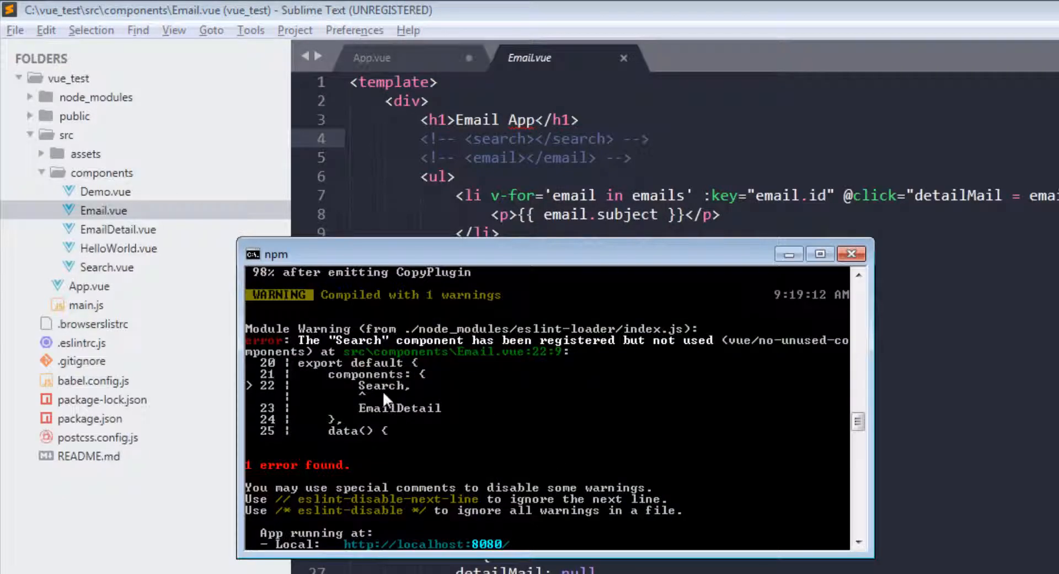
{"action": "mouse_move", "coordinate": [439, 345]}
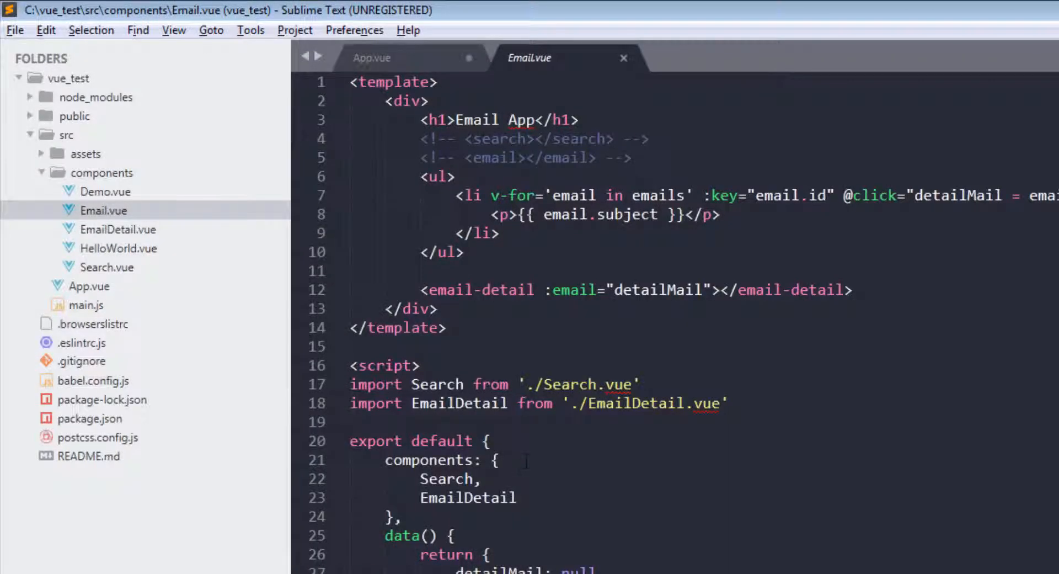
{"action": "left_click", "coordinate": [371, 57]}
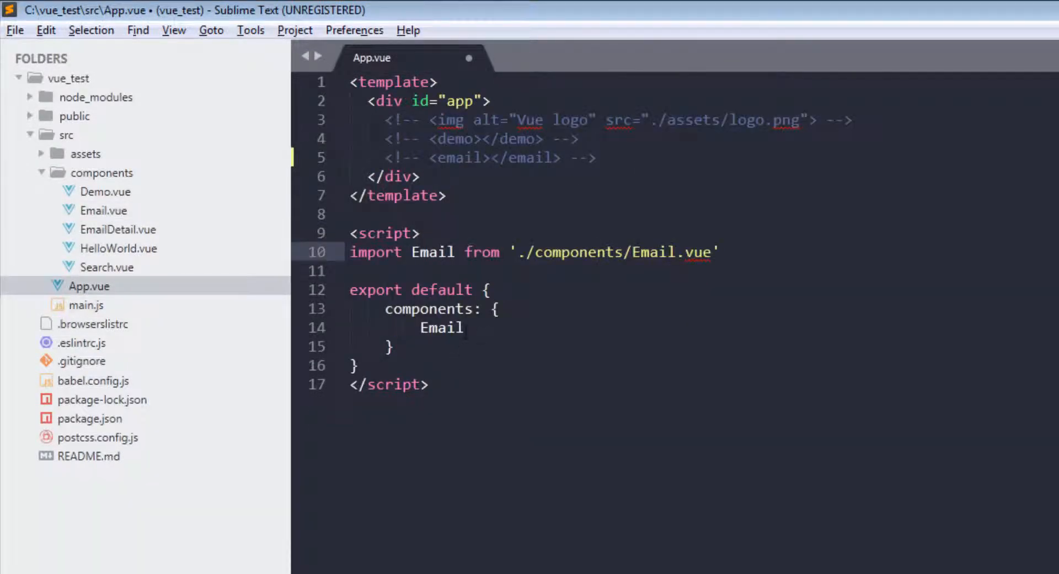
{"action": "type", "text": "//"}
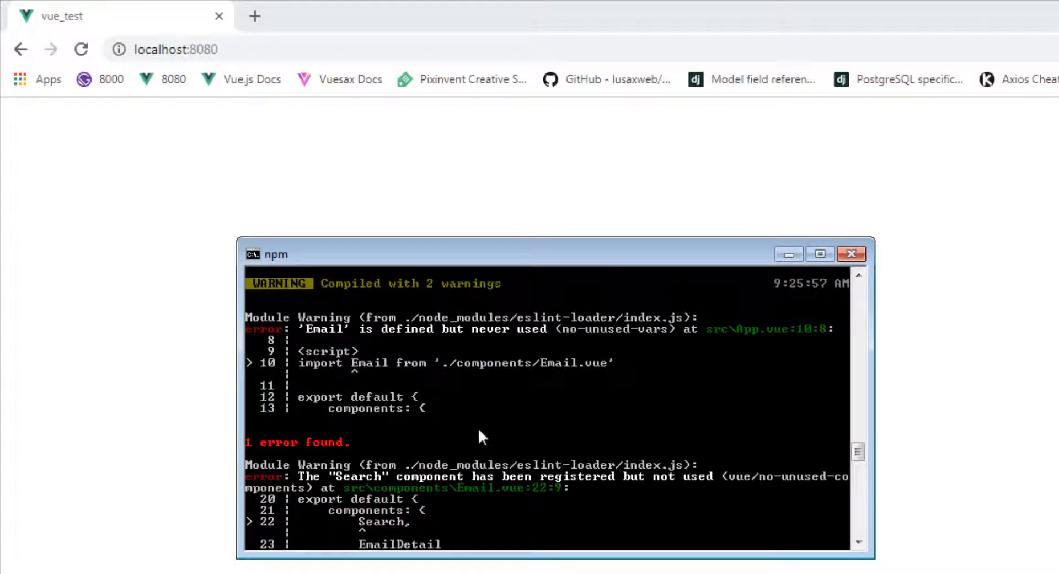
{"action": "mouse_move", "coordinate": [531, 364]}
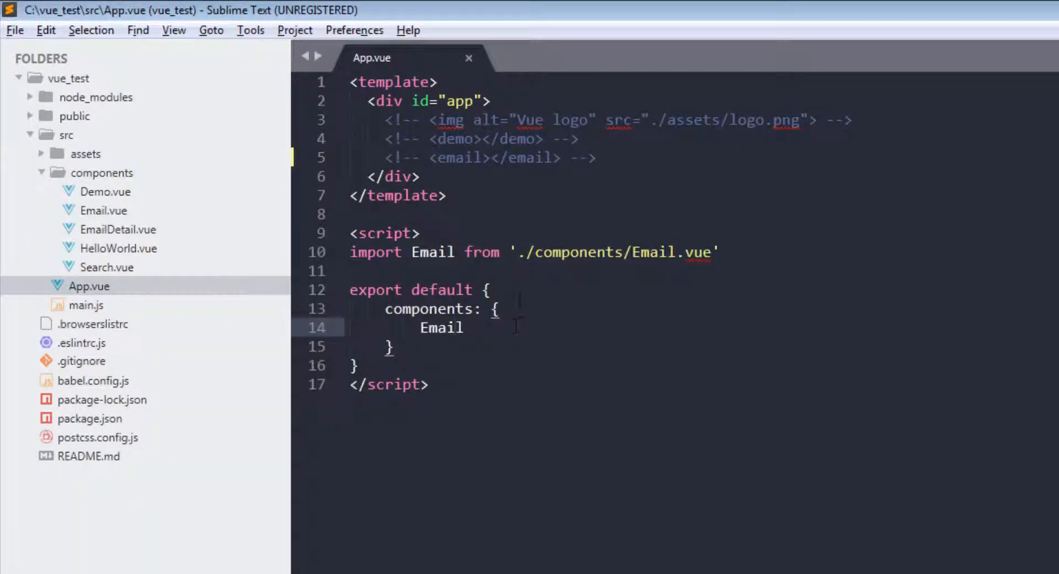
- Add a blank line in App.vue and write Test.vue's template with an <h1>Hello</h1> heading
{"action": "key", "text": "enter"}
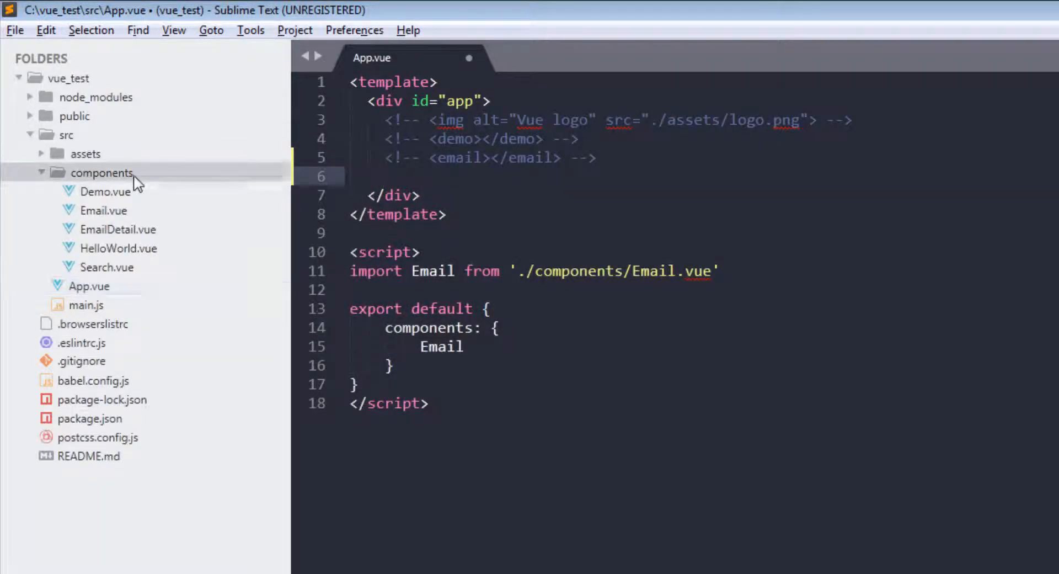
{"action": "mouse_move", "coordinate": [184, 233]}
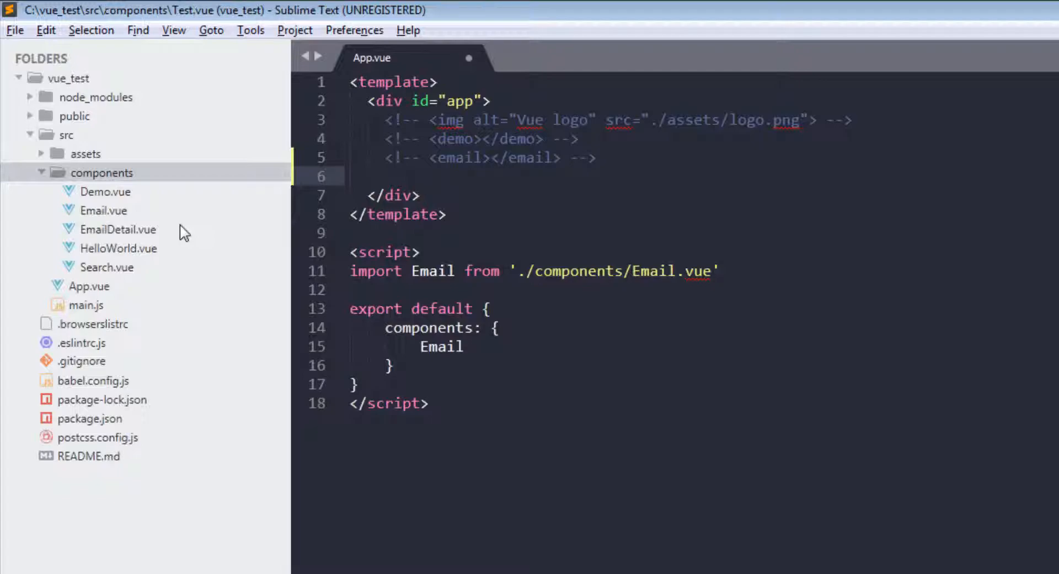
{"action": "type", "text": "template>"}
{"action": "type", "text": "<h1>Hello</h1>"}
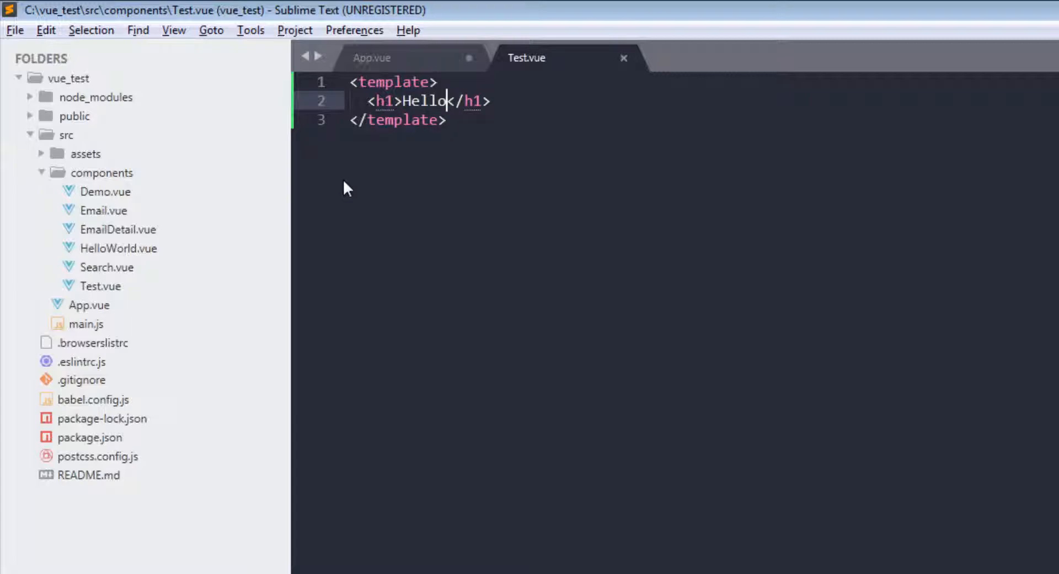
{"action": "left_click", "coordinate": [372, 57]}
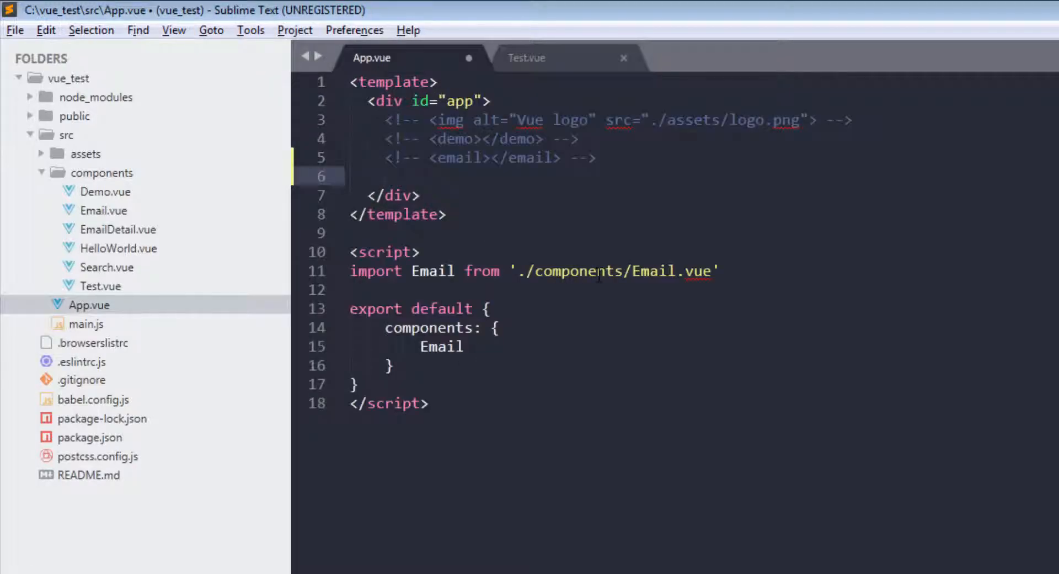
- Import Test from './components/Test.vue', register it, comment out the Email lines, and save
{"action": "type", "text": "import Hello from '."}
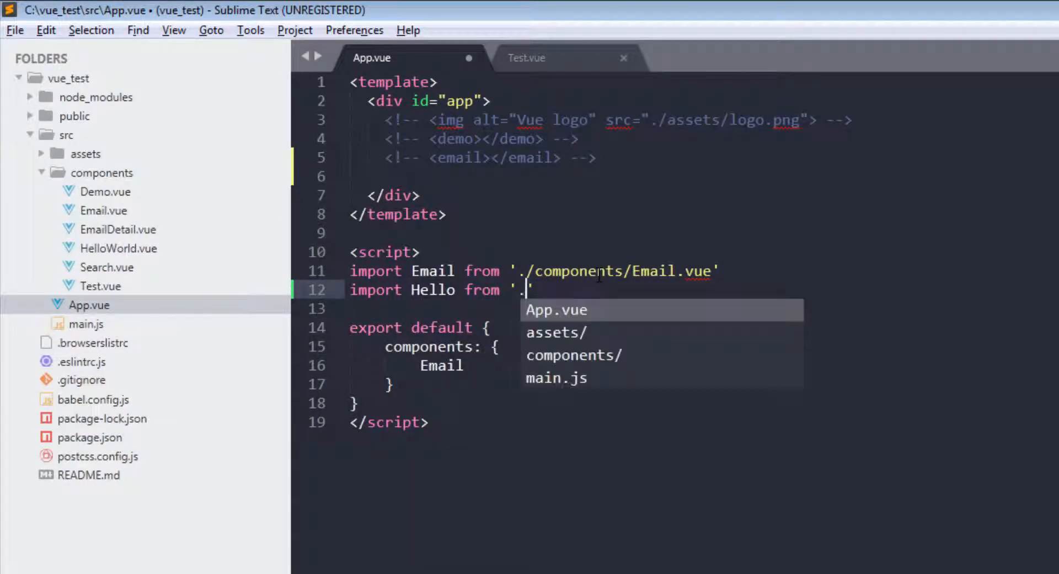
{"action": "type", "text": "components/"}
{"action": "left_click", "coordinate": [700, 365]}
{"action": "type", "text": ","}
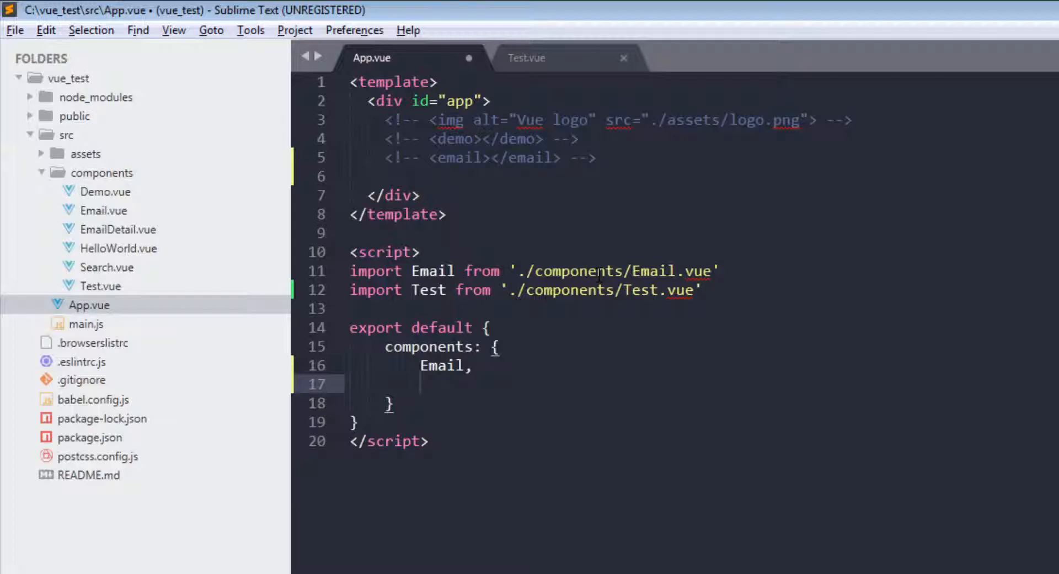
{"action": "type", "text": "Test"}
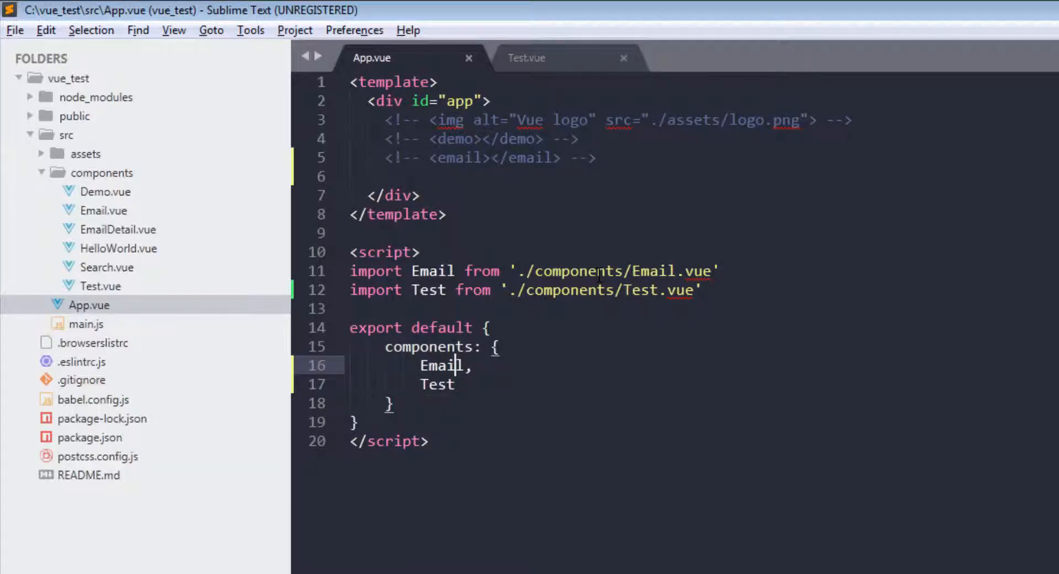
{"action": "key", "text": "ctrl+/"}
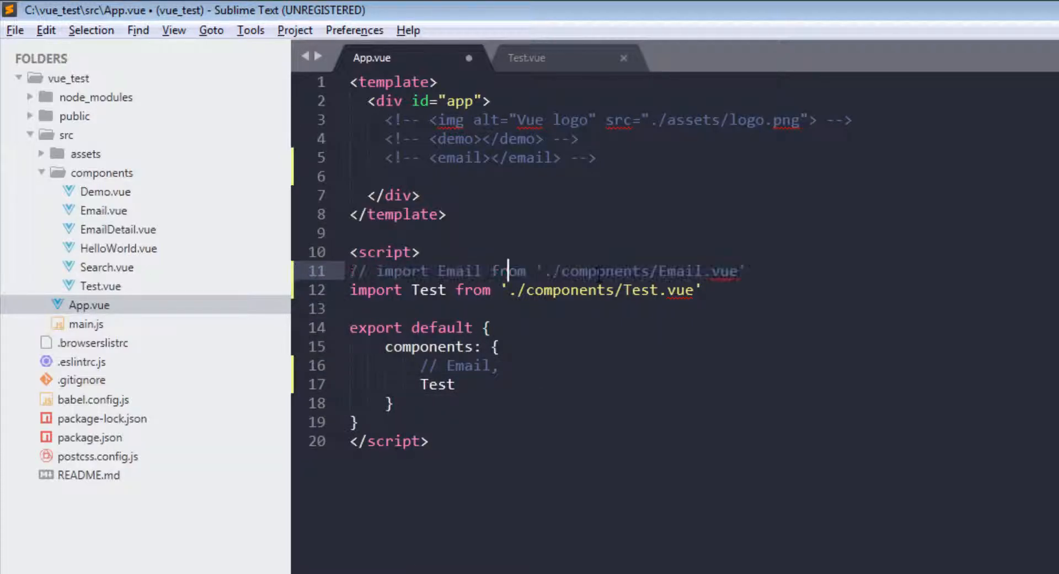
{"action": "key", "text": "ctrl+s"}
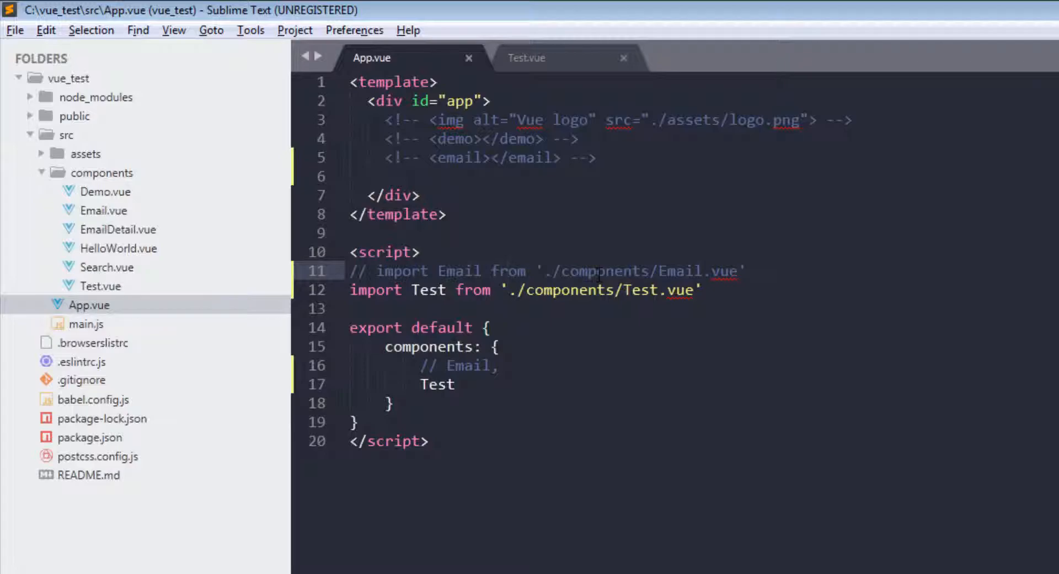
- Render <test></test> inside the app div of App.vue's template
{"action": "left_click", "coordinate": [350, 346]}
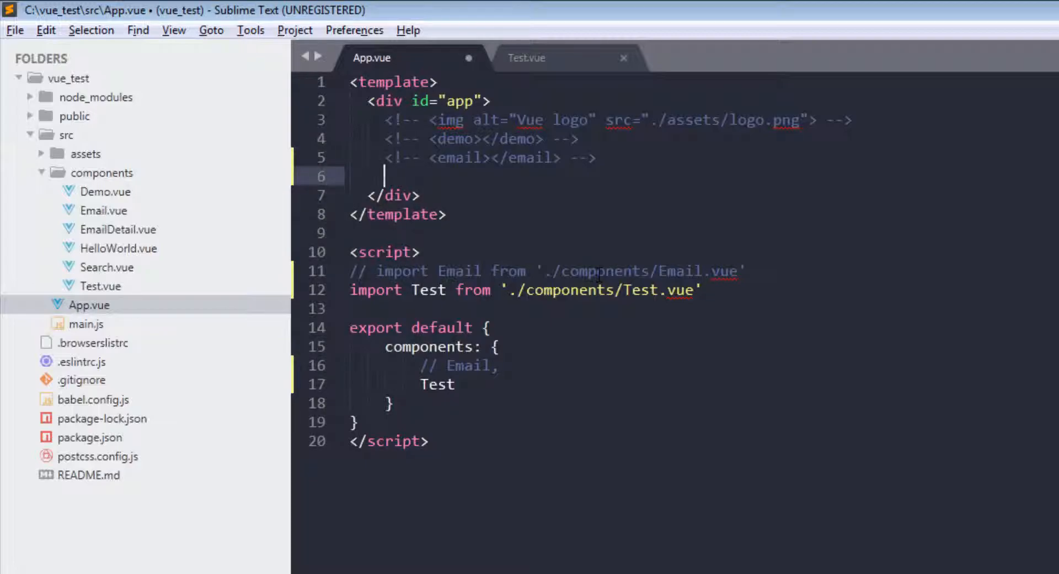
{"action": "type", "text": "test"}
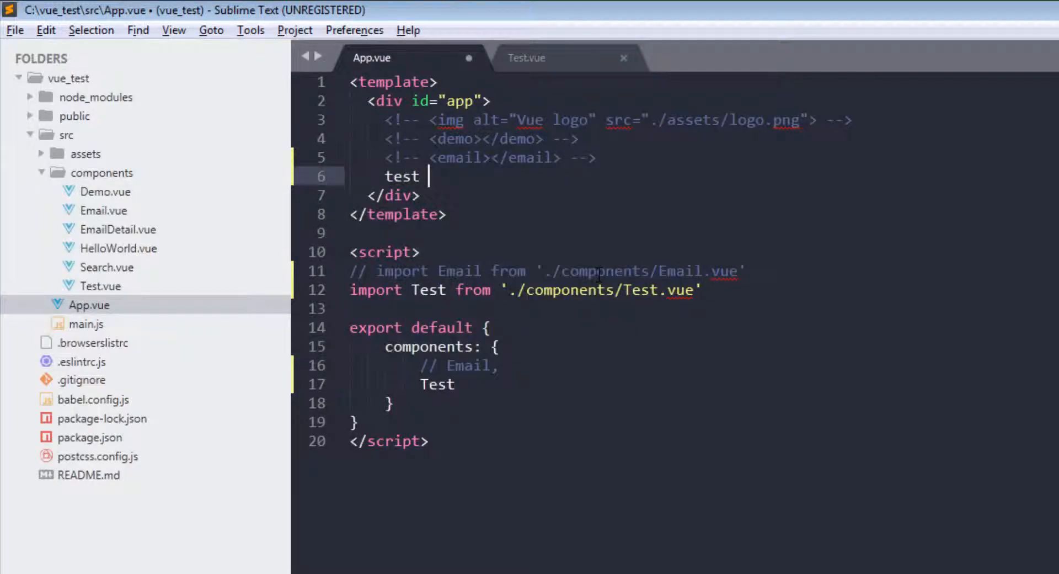
{"action": "type", "text": "<test></test>"}
{"action": "type", "text": "export"}
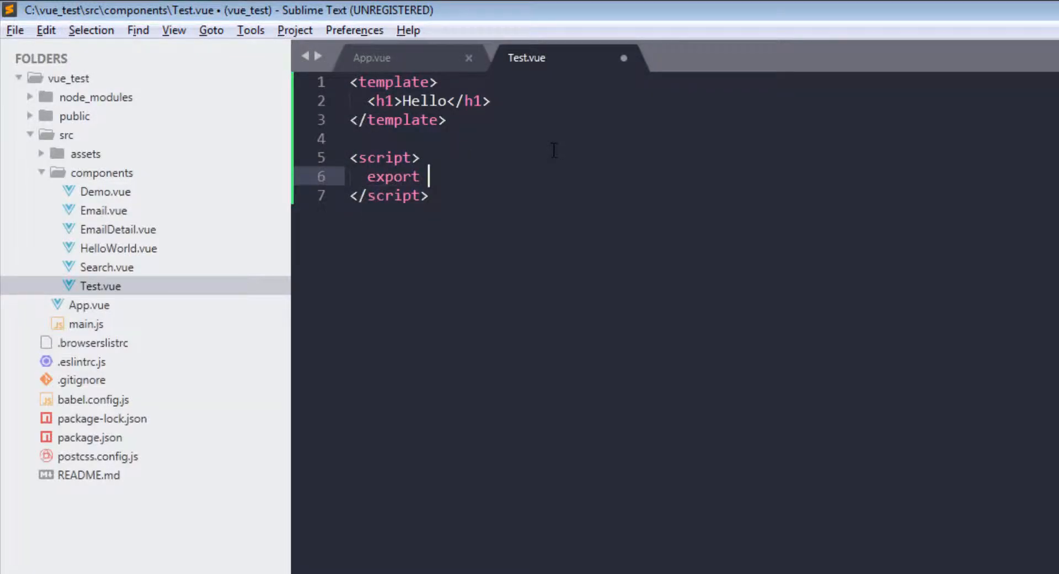
- Declare props with a name prop set to required: true in Test.vue's export default
{"action": "type", "text": "default {"}
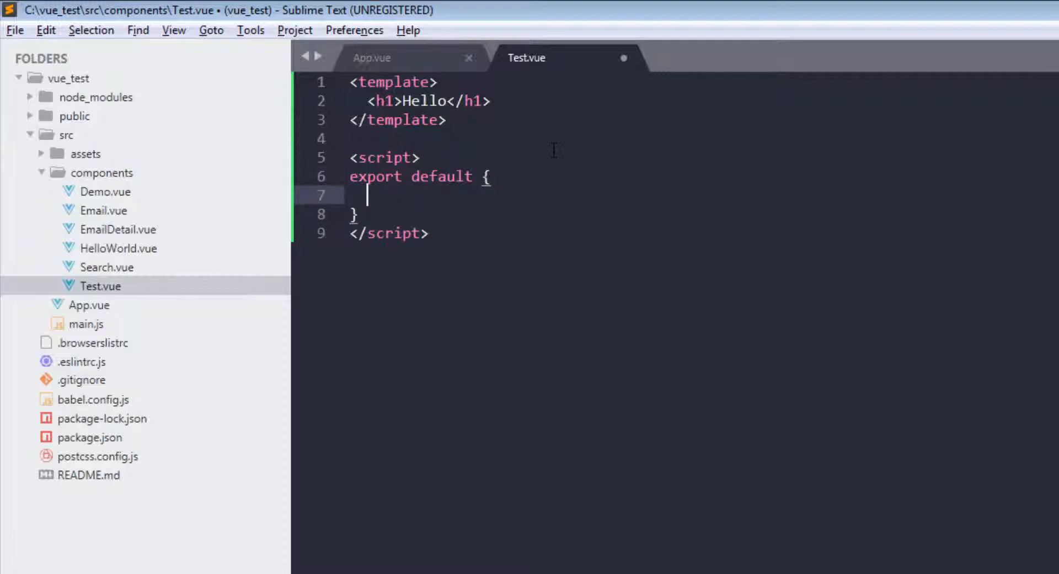
{"action": "type", "text": "props: {"}
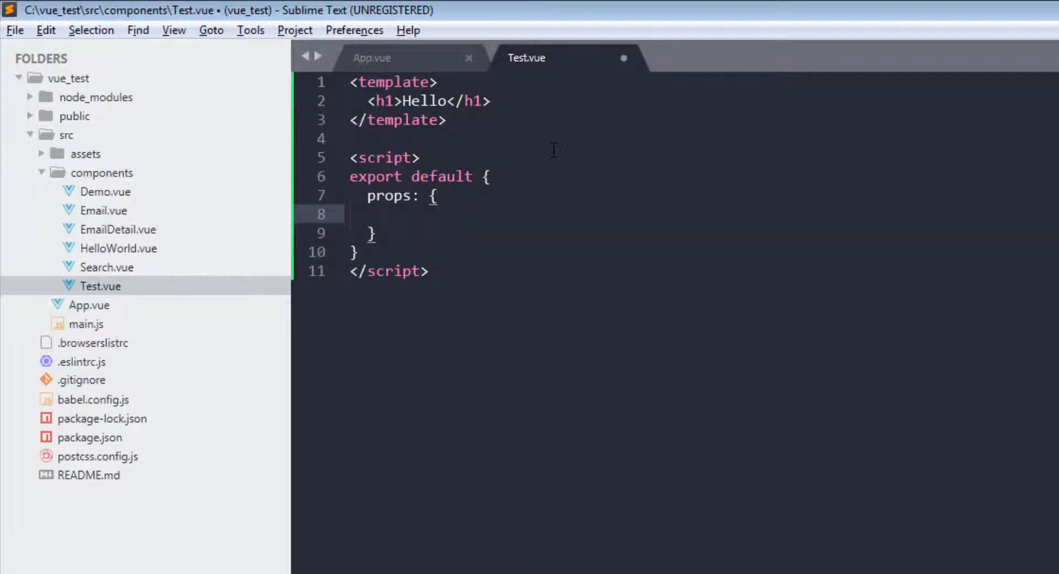
{"action": "mouse_move", "coordinate": [157, 209]}
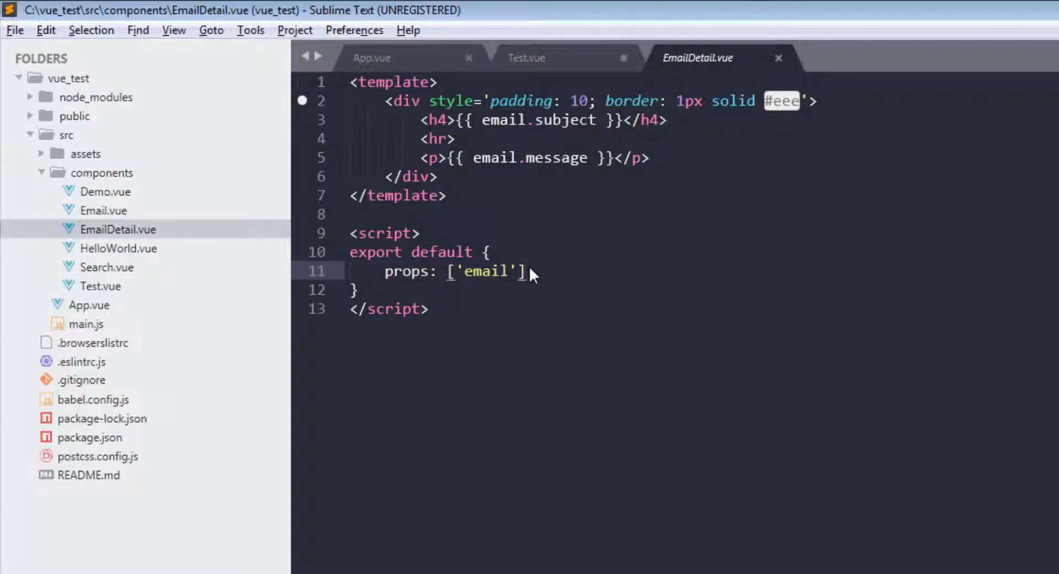
{"action": "left_click", "coordinate": [526, 57]}
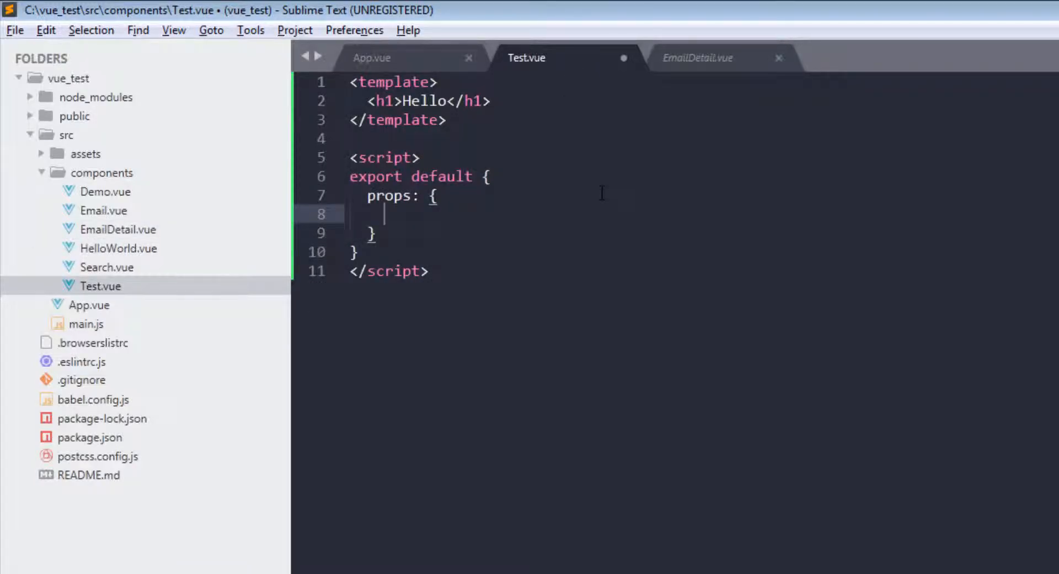
{"action": "type", "text": "name"}
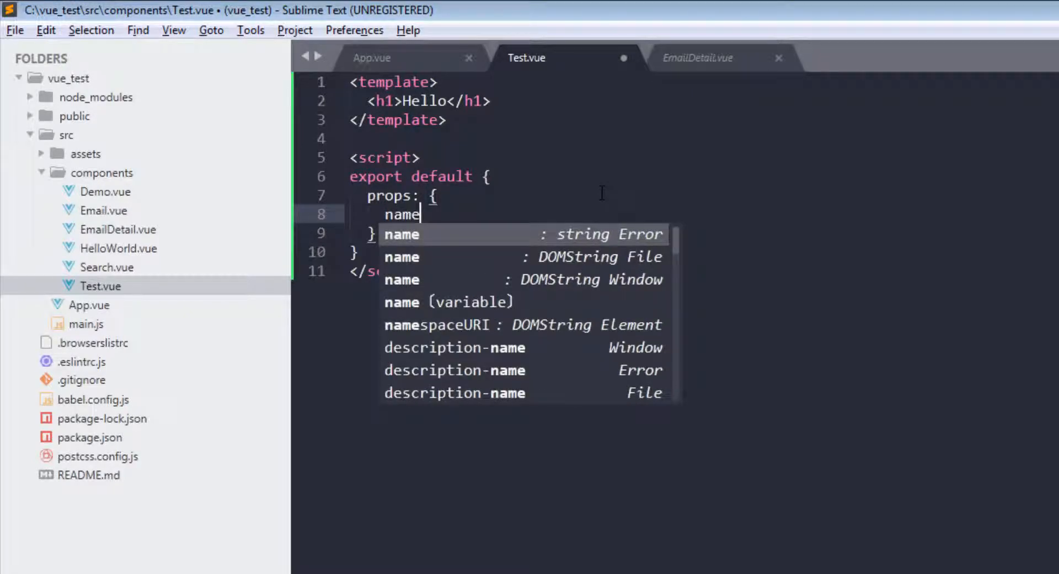
{"action": "type", "text": ": {}"}
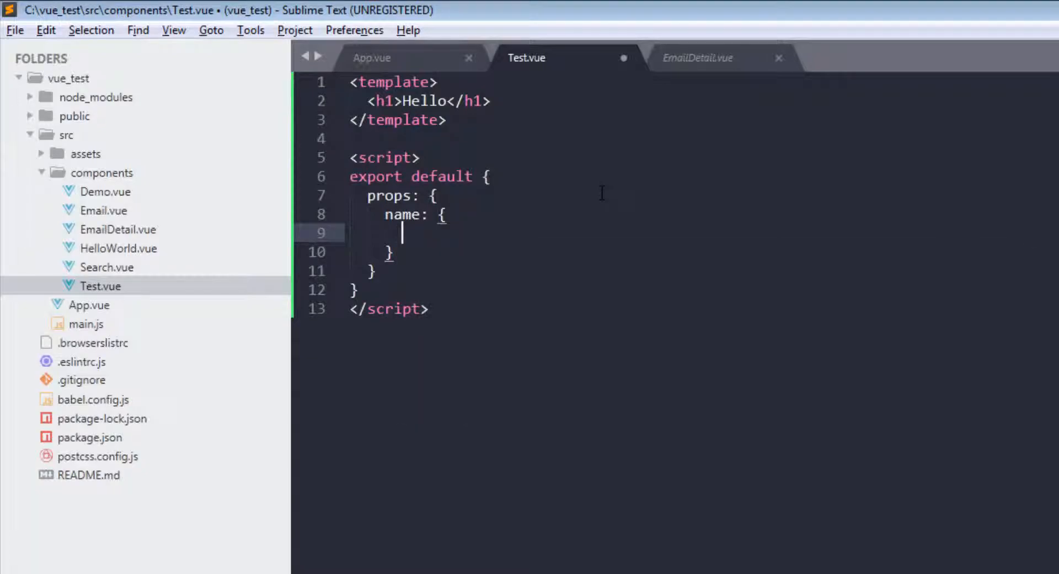
{"action": "type", "text": "required:"}
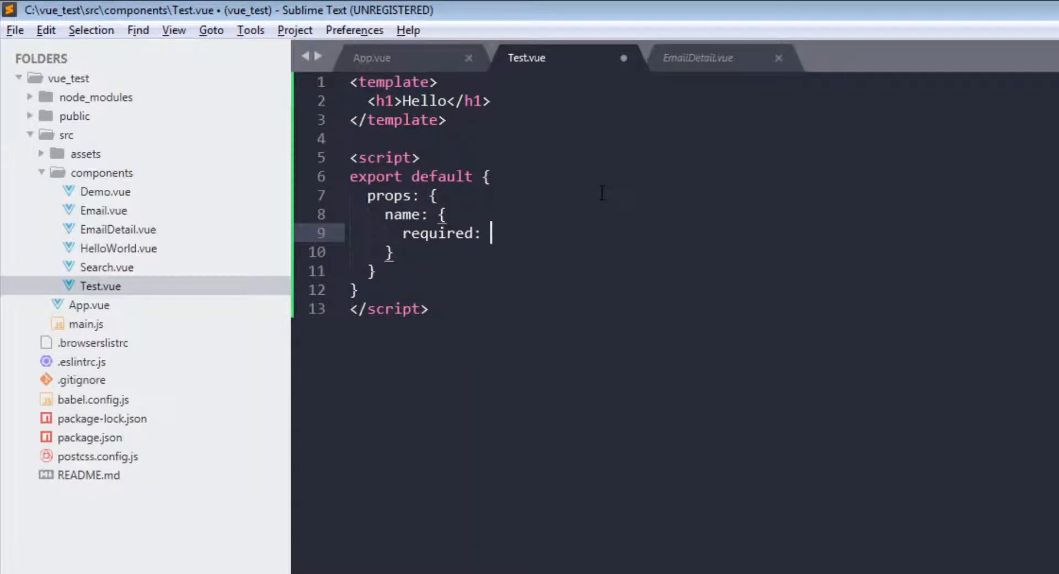
{"action": "type", "text": "true"}
{"action": "type", "text": "{{"}
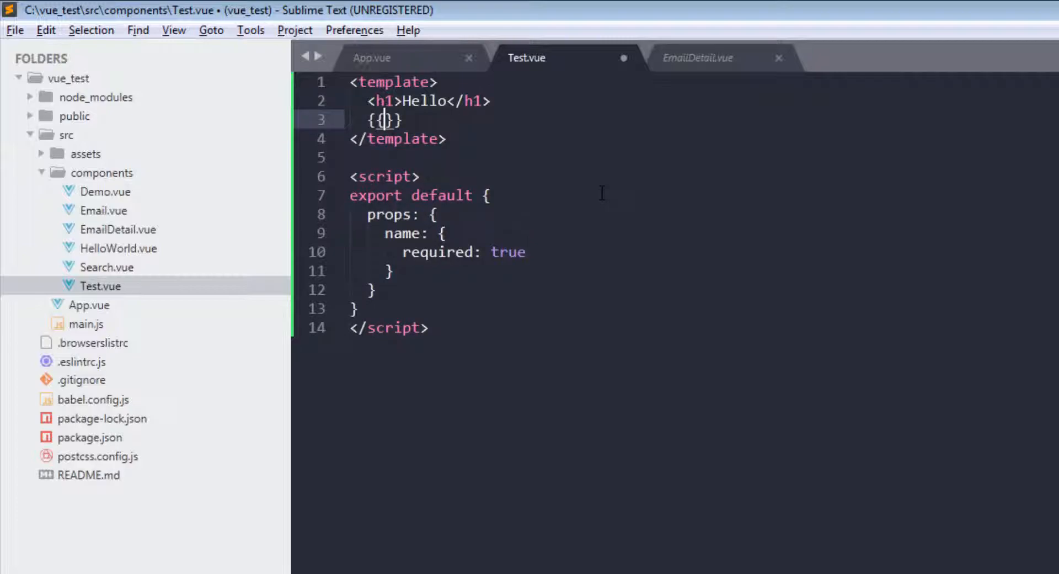
- Output {{ name }} below the Hello heading and add a <div></div> wrapper
{"action": "type", "text": "name"}
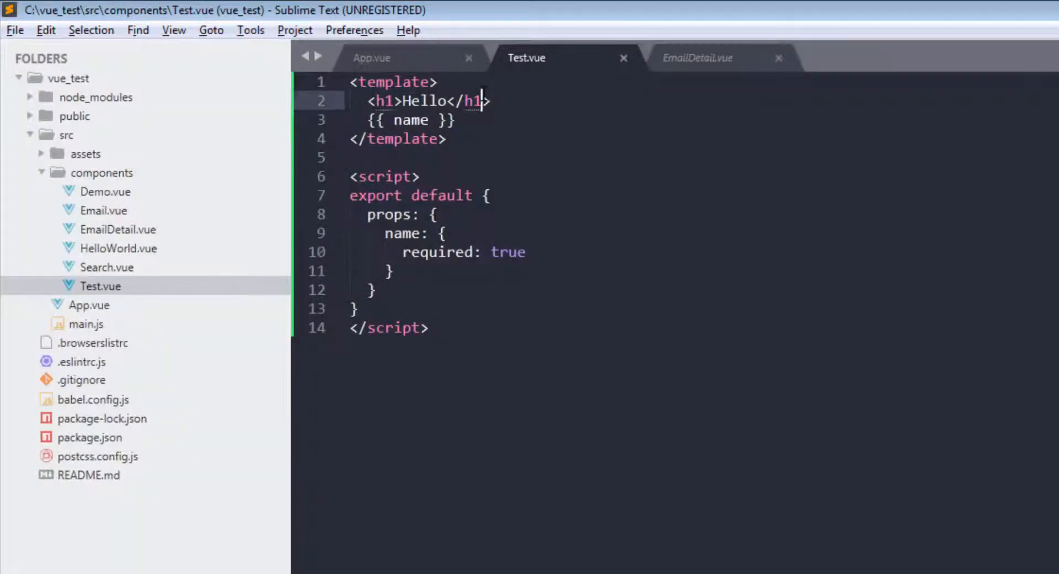
{"action": "type", "text": "<div></div>"}
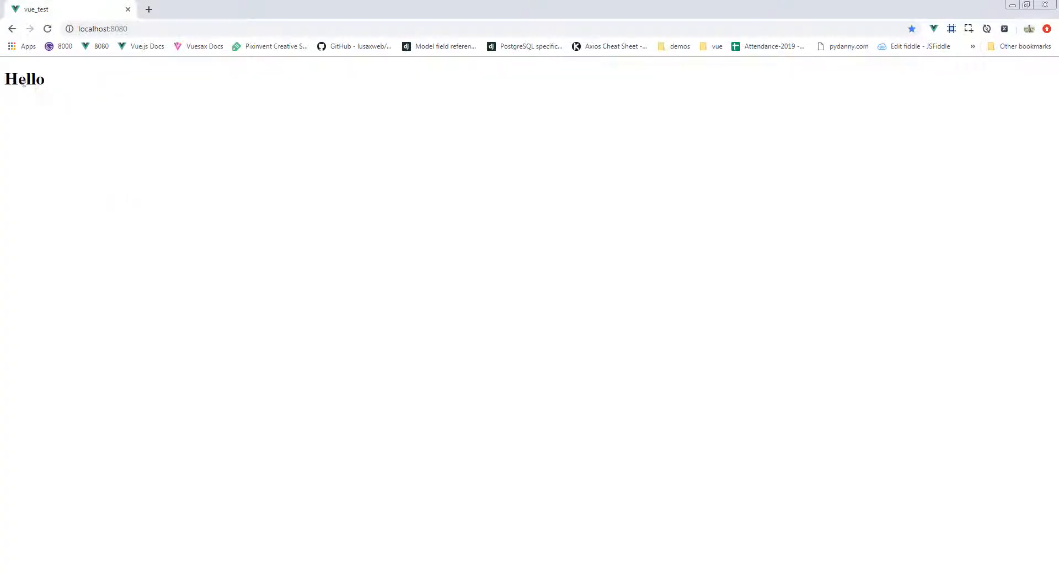
- Return from the browser to Test.vue and comment out required: true with //
{"action": "key", "text": "F12"}
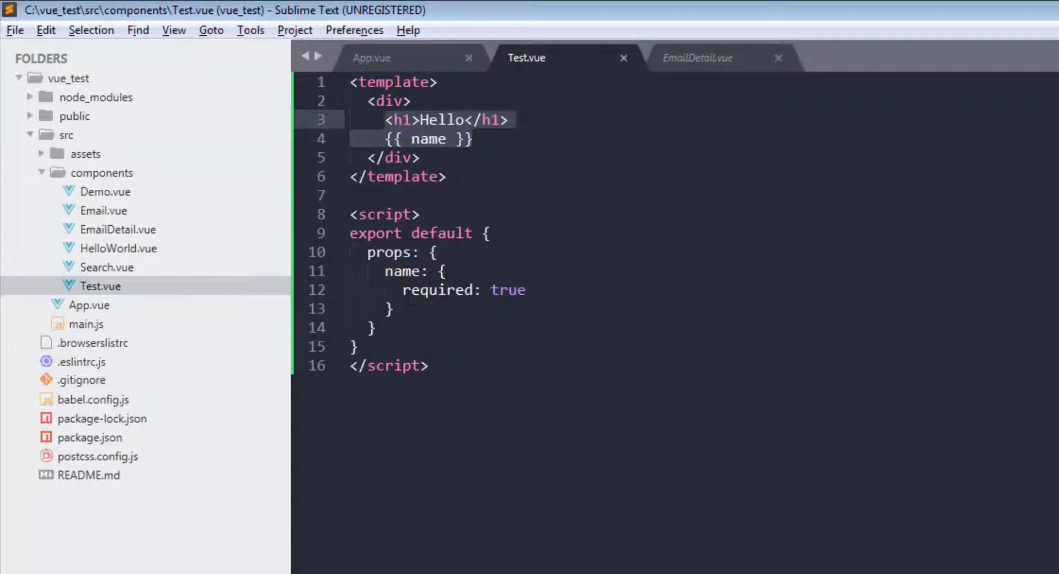
{"action": "type", "text": "//"}
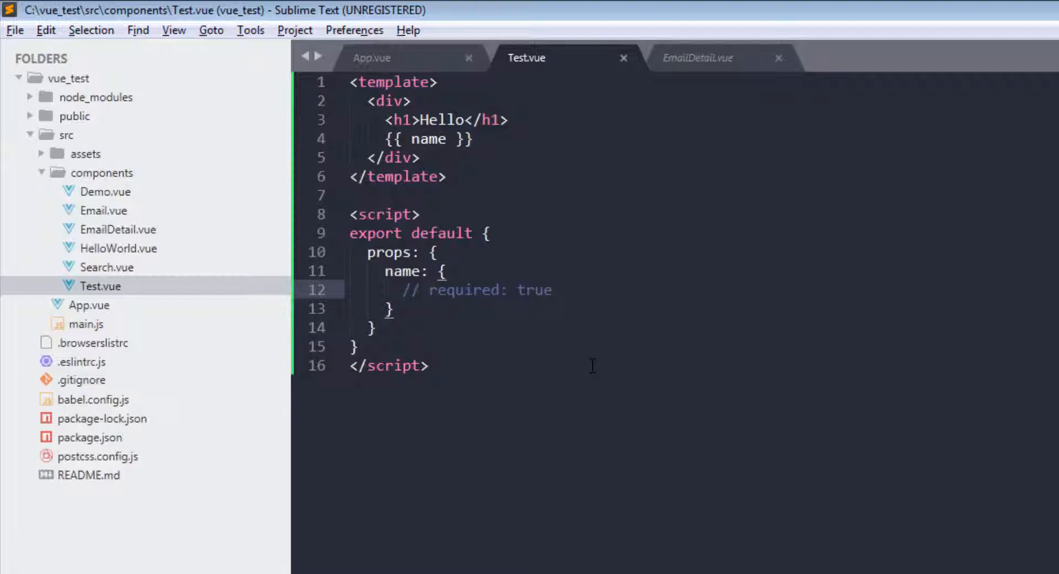
- Give the name prop default: "Heyyyyy"
{"action": "type", "text": "default: \""}
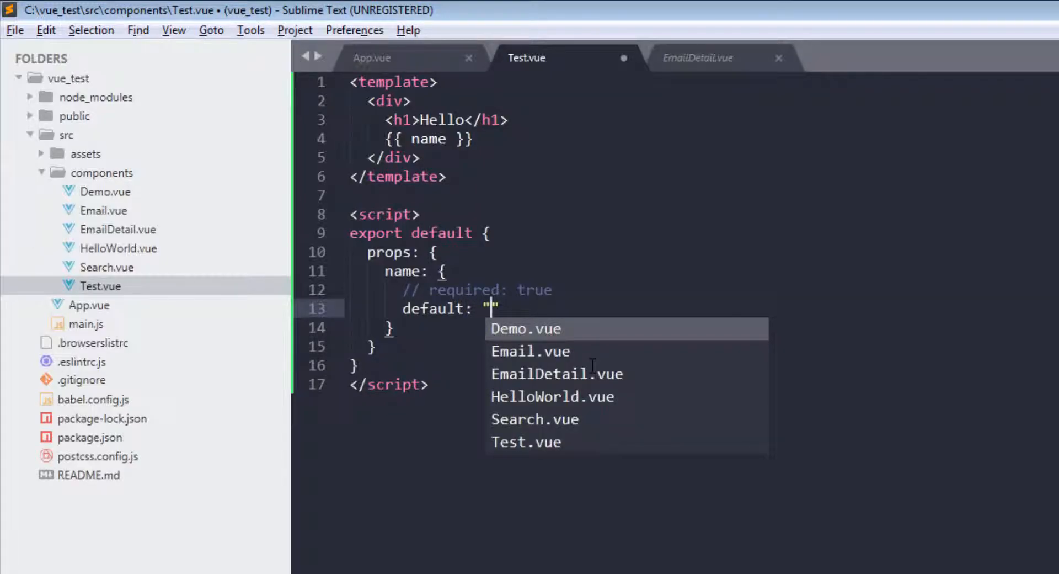
{"action": "type", "text": "Heyyyyy"}
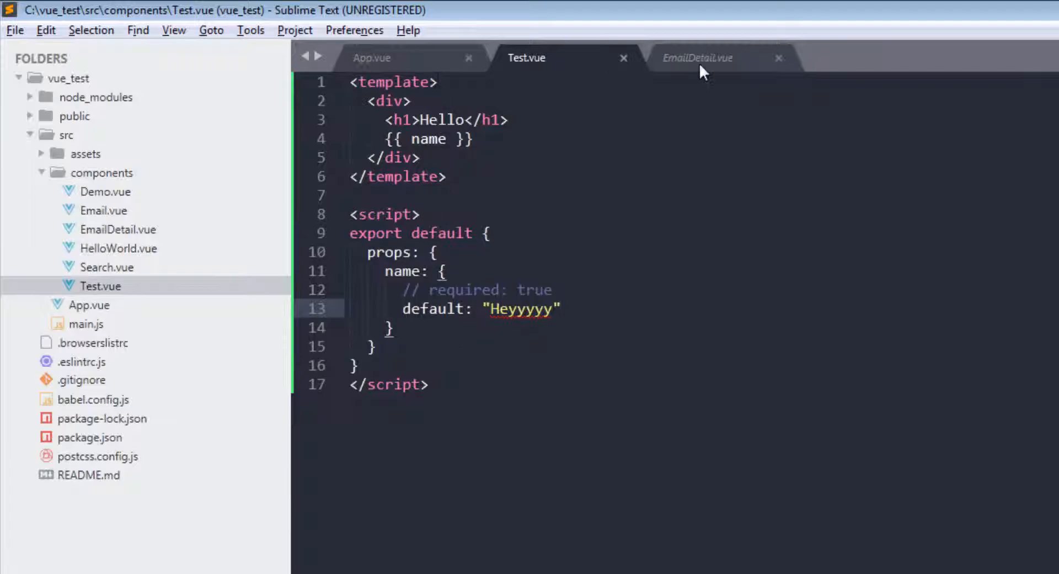
- Pass name="JD" on the test tag in App.vue, save, then remove the attribute again
{"action": "left_click", "coordinate": [372, 59]}
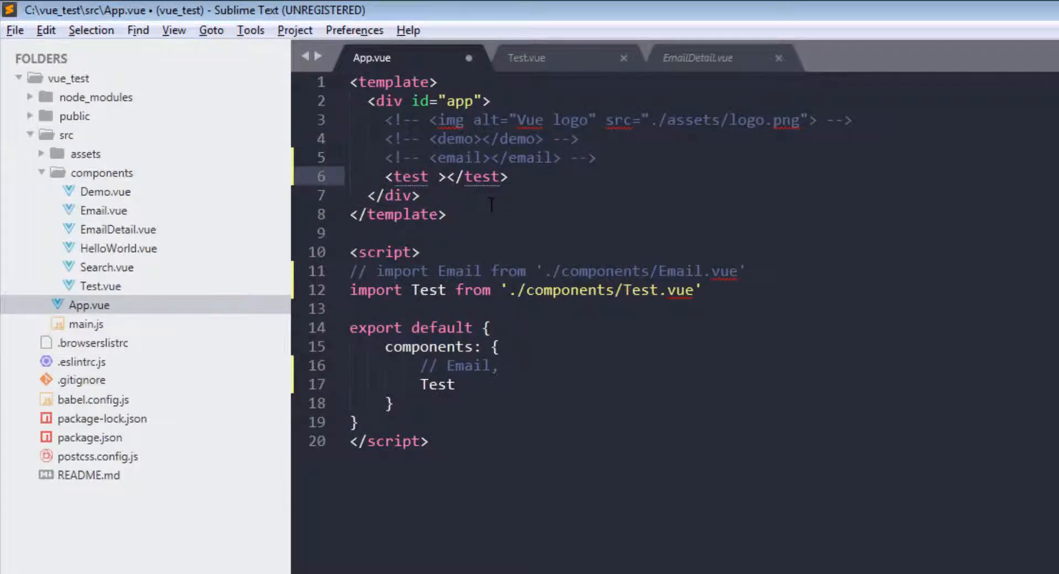
{"action": "type", "text": "name=\"\""}
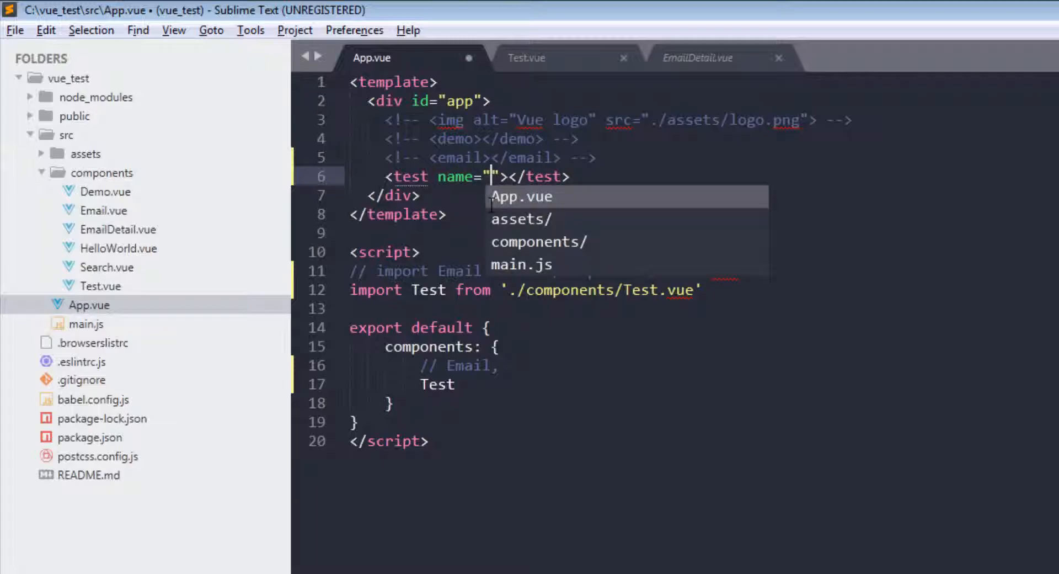
{"action": "type", "text": "JD"}
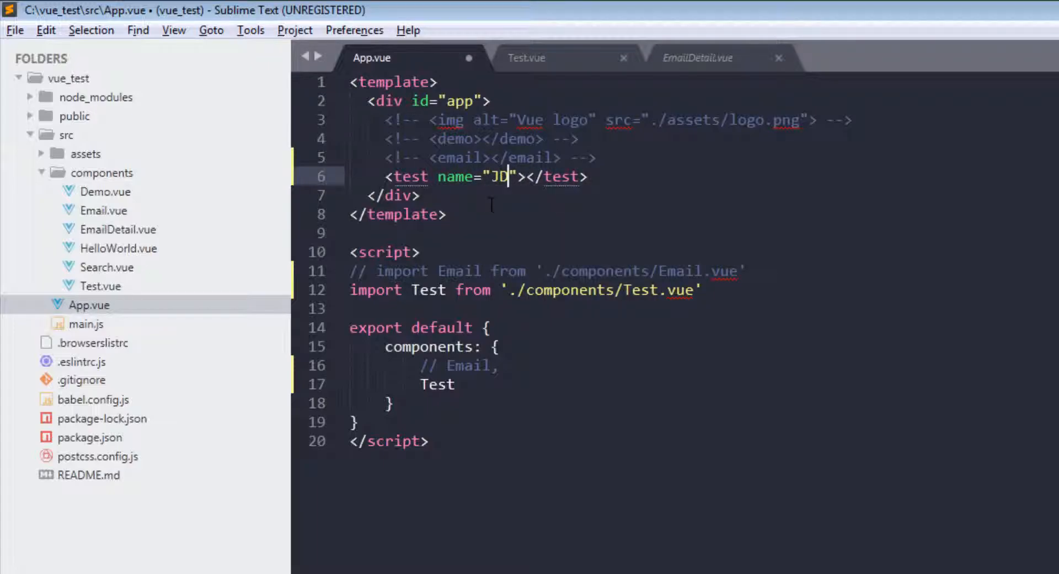
{"action": "key", "text": "ctrl+s"}
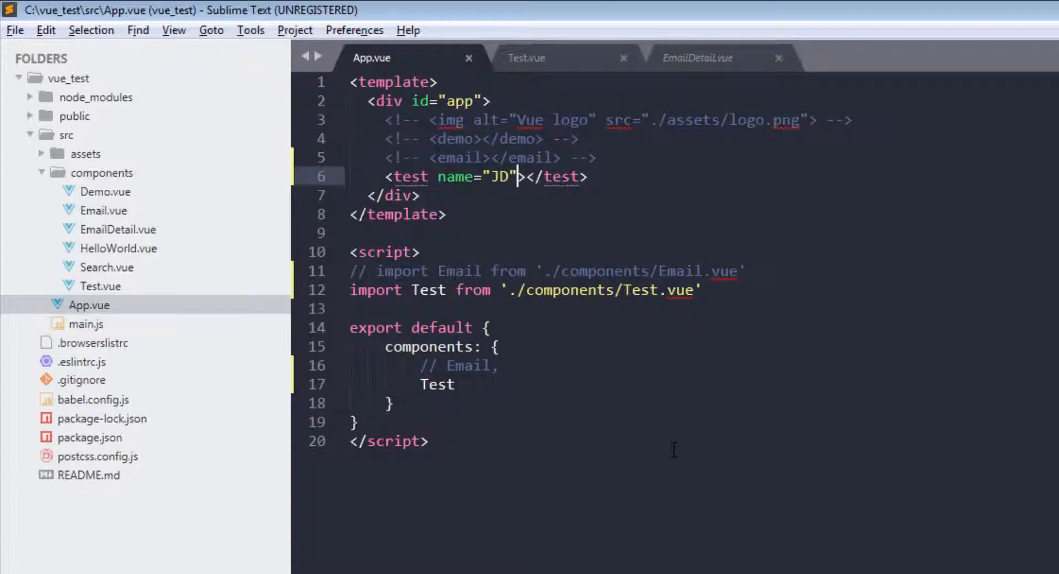
{"action": "key", "text": "Backspace"}
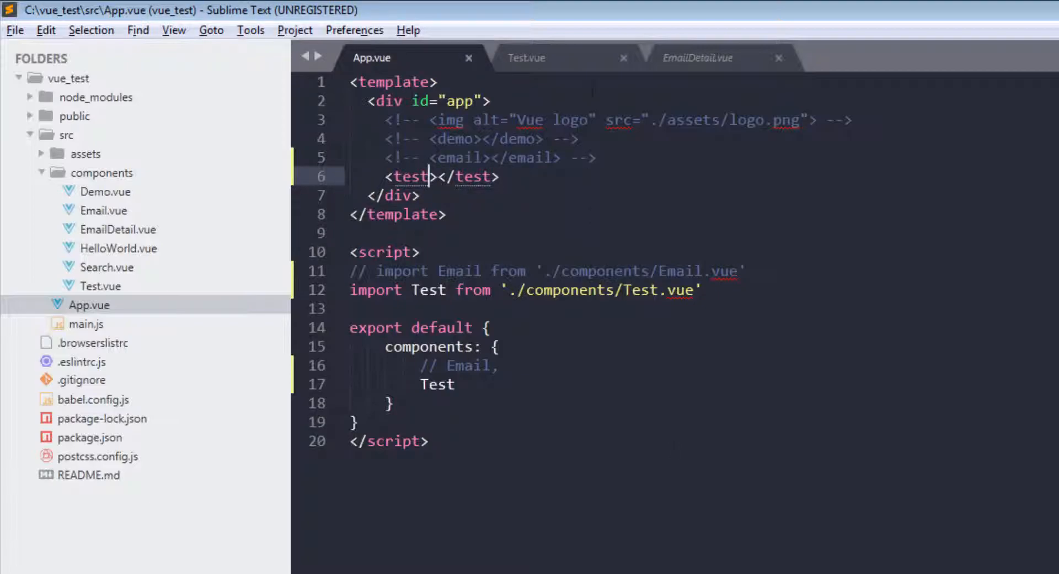
{"action": "left_click", "coordinate": [526, 57]}
{"action": "type", "text": "required: true"}
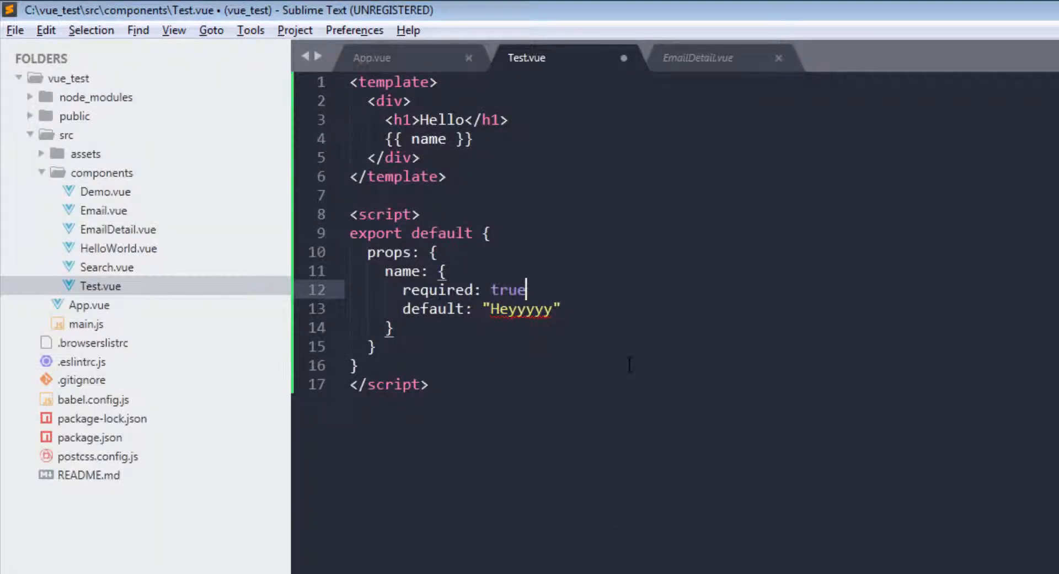
- Add a comma after required: true and check the missing-prop warning in the browser
{"action": "type", "text": ","}
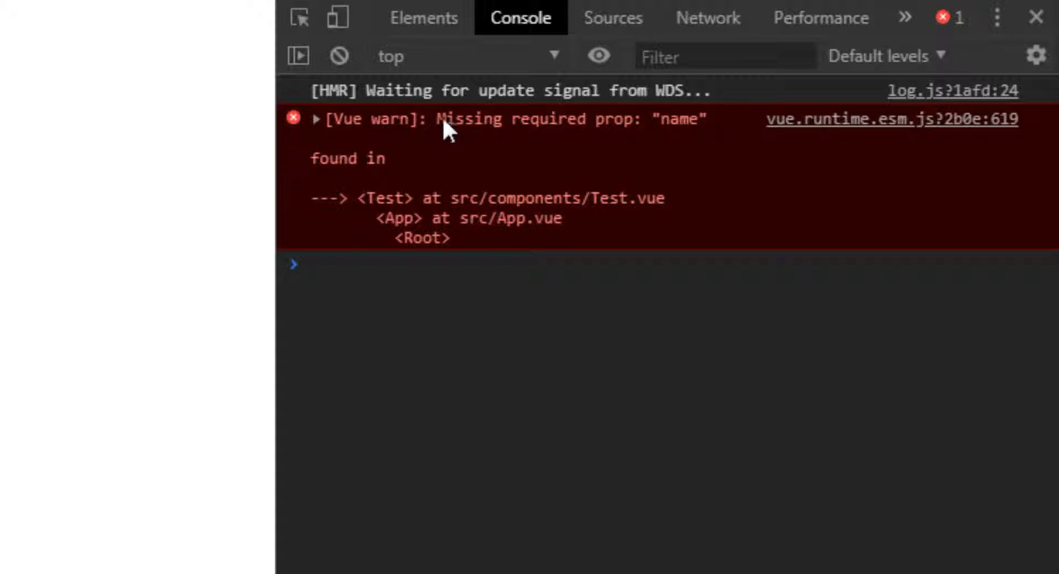
{"action": "left_click", "coordinate": [1036, 18]}
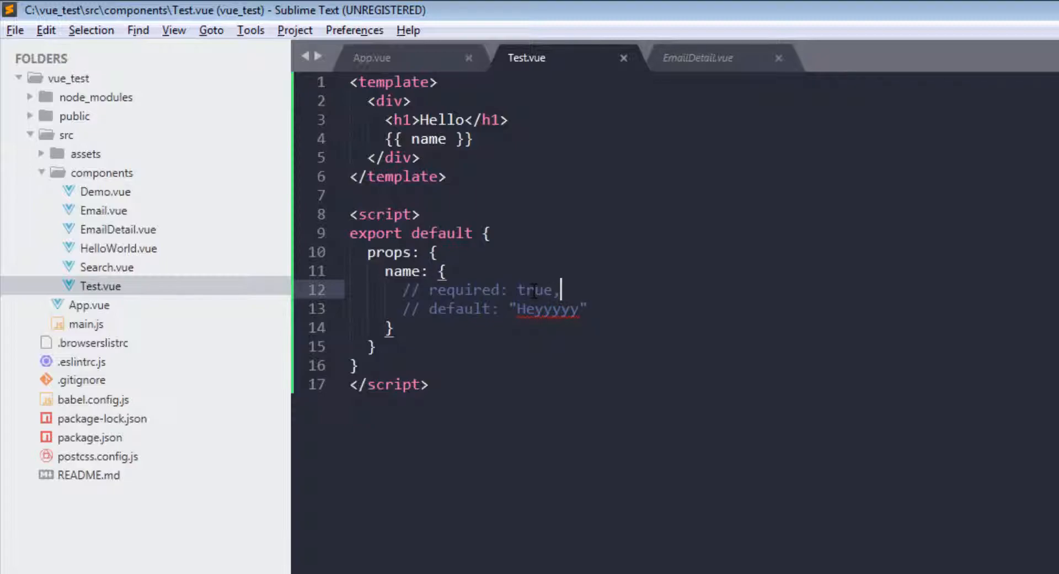
- Give the name prop type: String
{"action": "type", "text": "type:"}
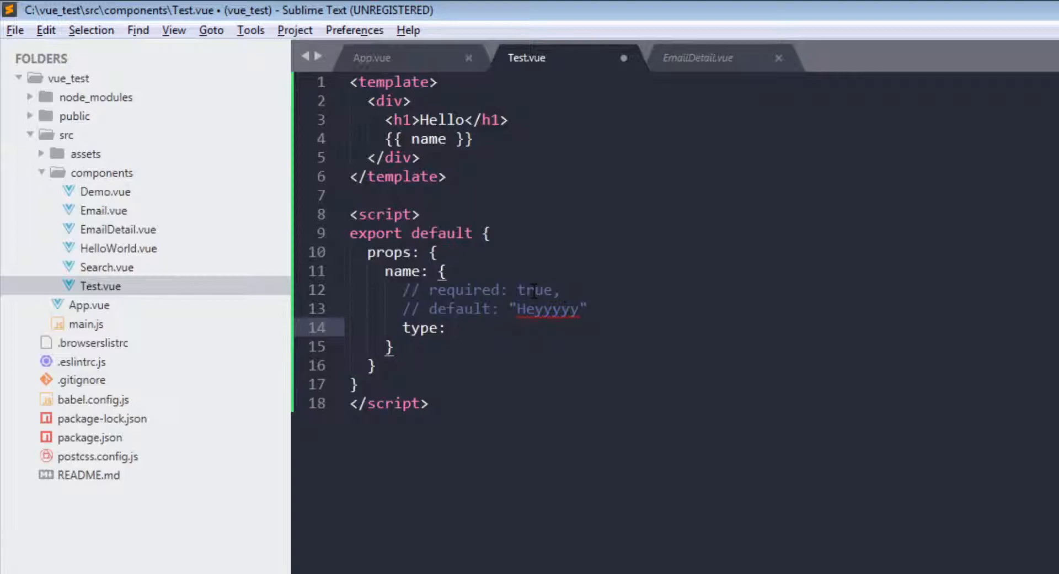
{"action": "type", "text": "String,"}
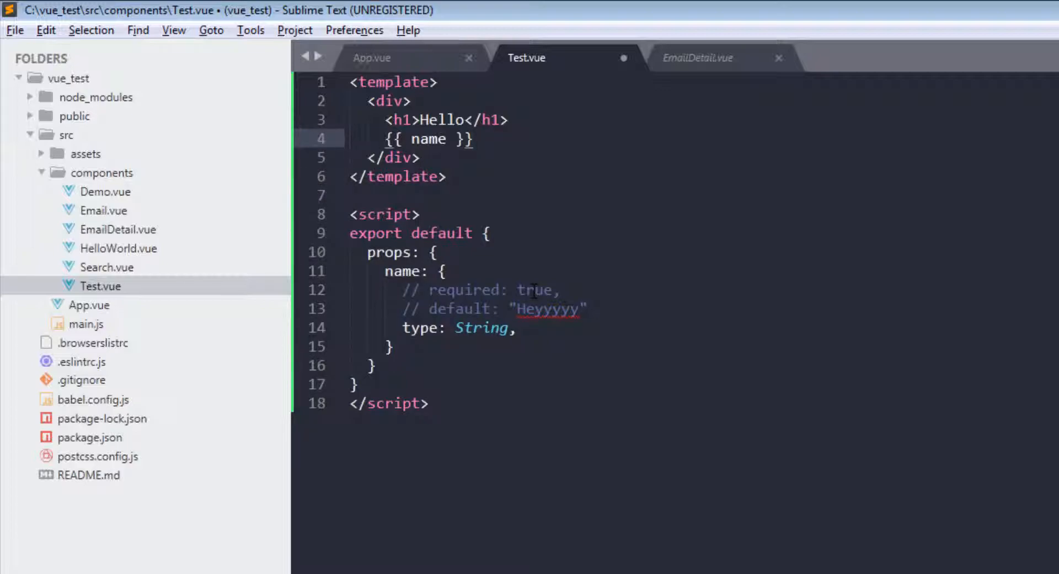
- Pass name="JD" on App.vue's test tag, check it renders, then start binding it with a colon
{"action": "left_click", "coordinate": [372, 57]}
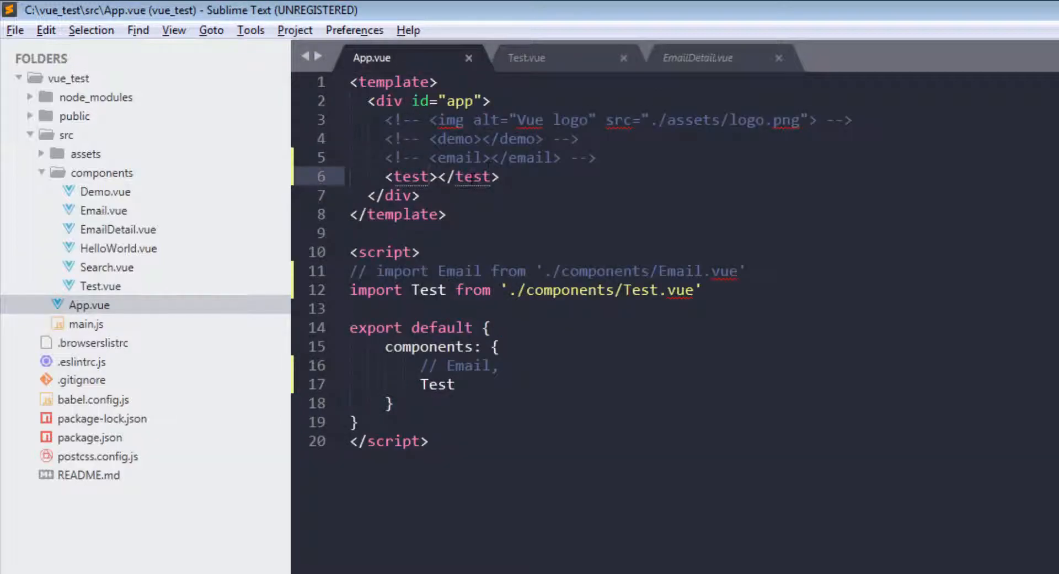
{"action": "type", "text": "name="}
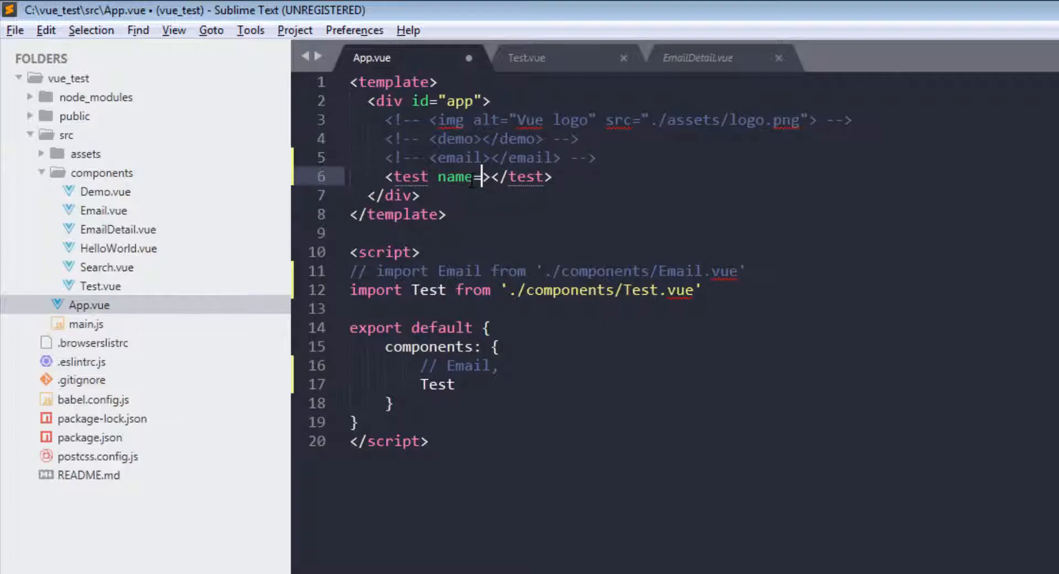
{"action": "type", "text": "\"\""}
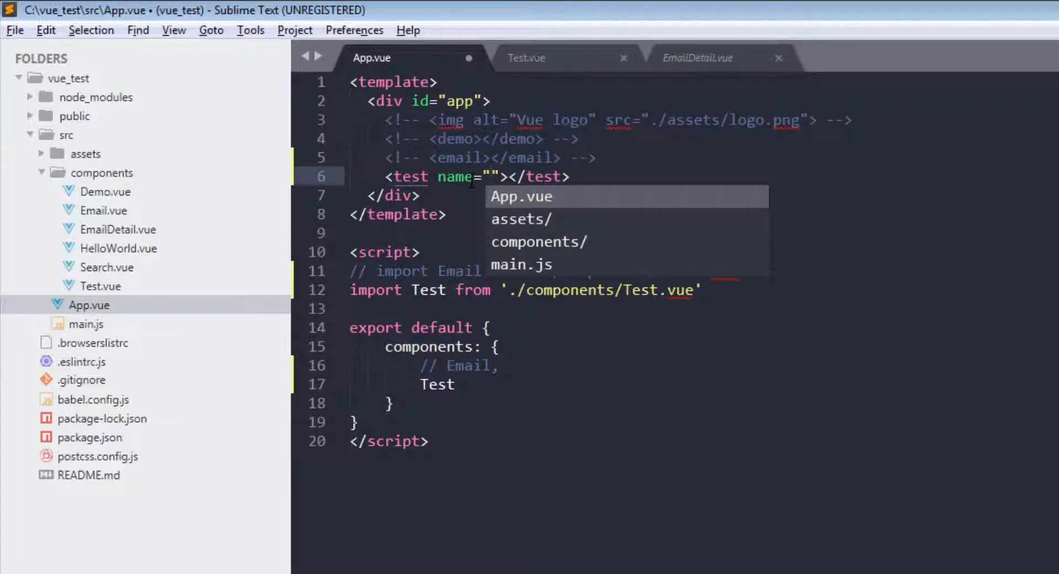
{"action": "type", "text": "Hell"}
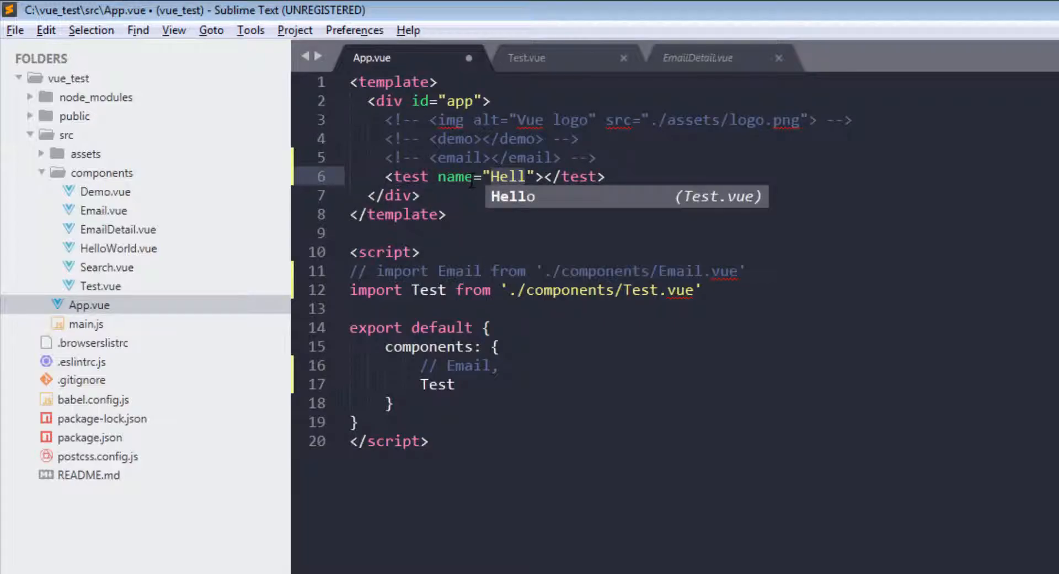
{"action": "type", "text": "JD"}
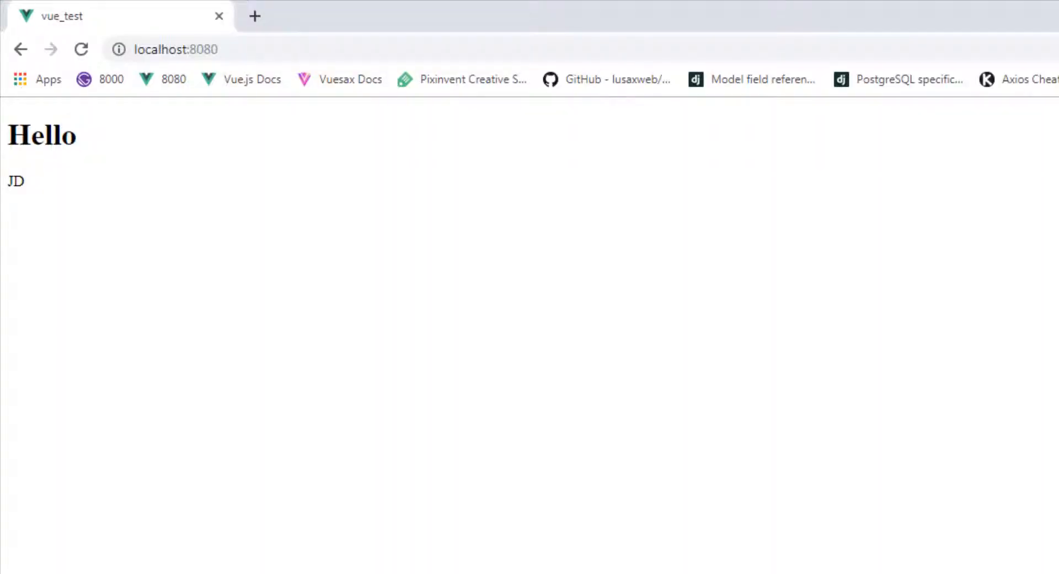
{"action": "key", "text": "F12"}
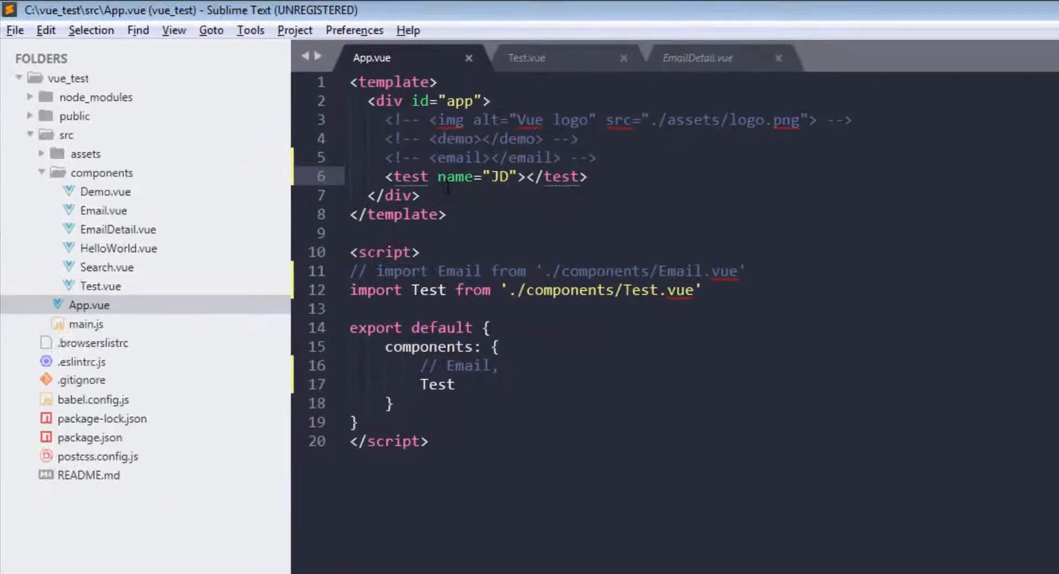
{"action": "type", "text": ":"}
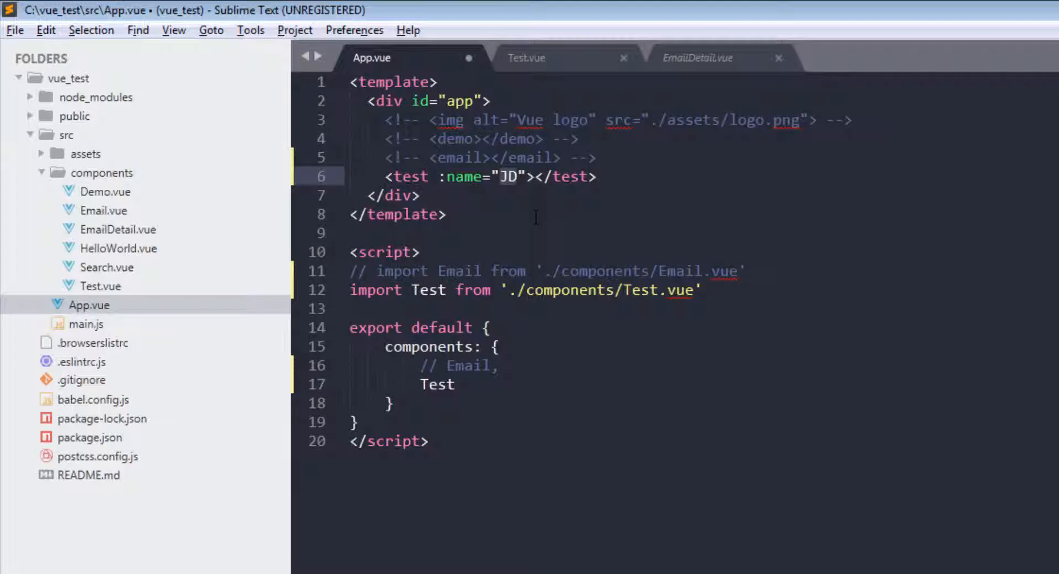
- Bind :name to the number 5 and save, triggering a String type-check warning
{"action": "type", "text": "5"}
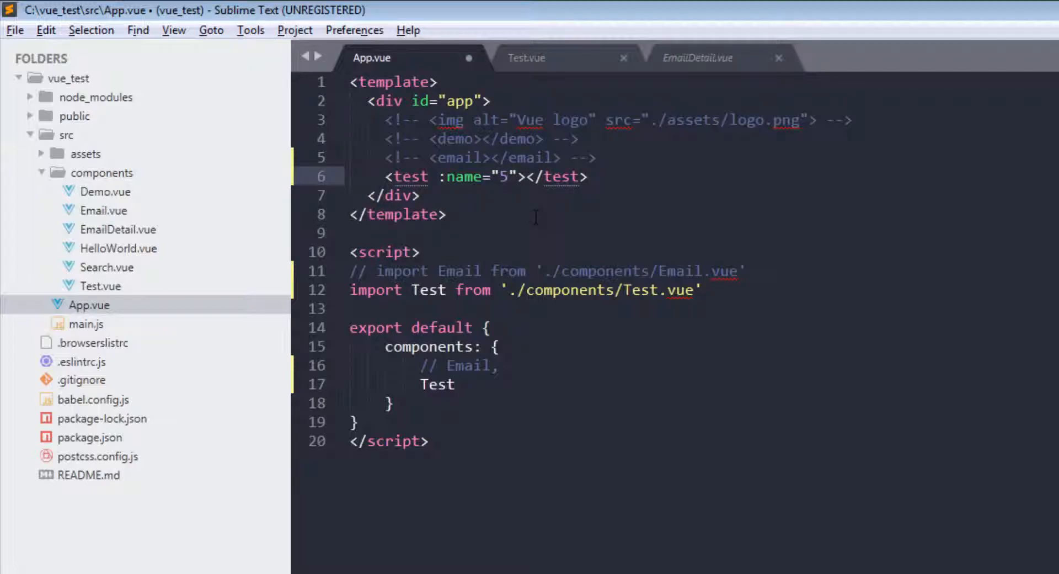
{"action": "key", "text": "ctrl+s"}
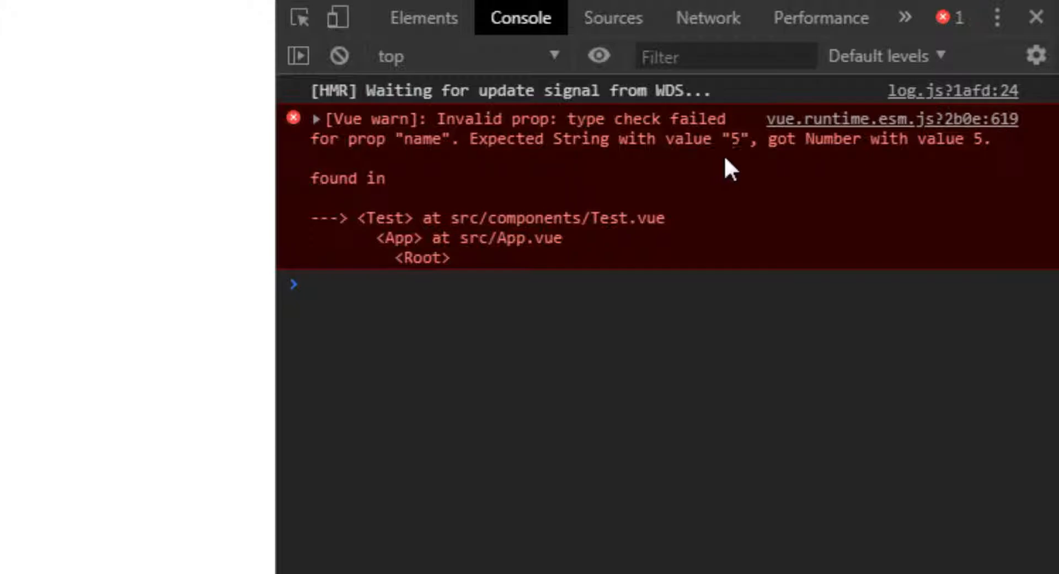
{"action": "mouse_move", "coordinate": [957, 160]}
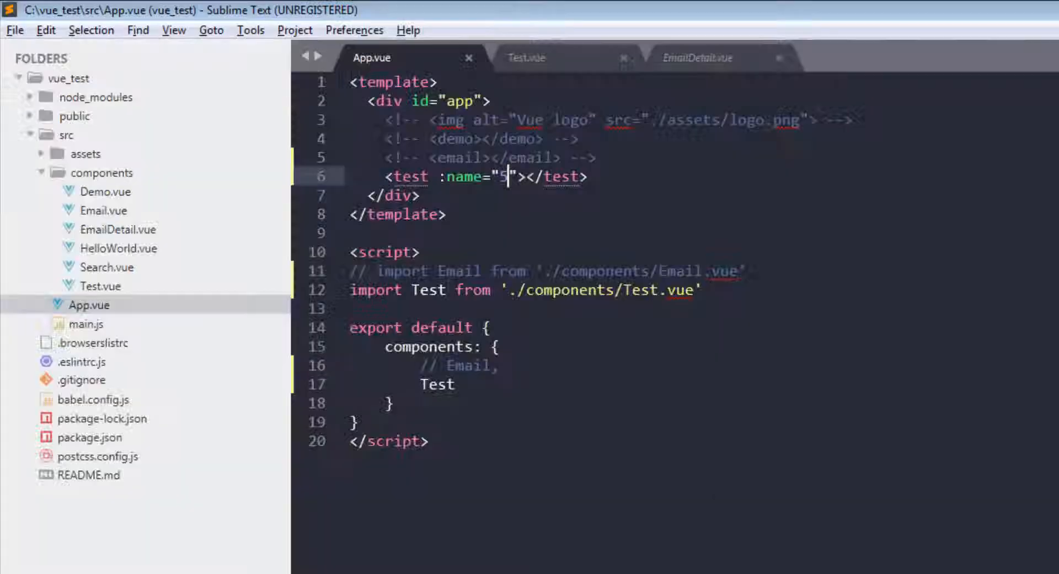
- Change the name prop's type in Test.vue from String to Number and check the page shows Hello 5
{"action": "left_click", "coordinate": [526, 57]}
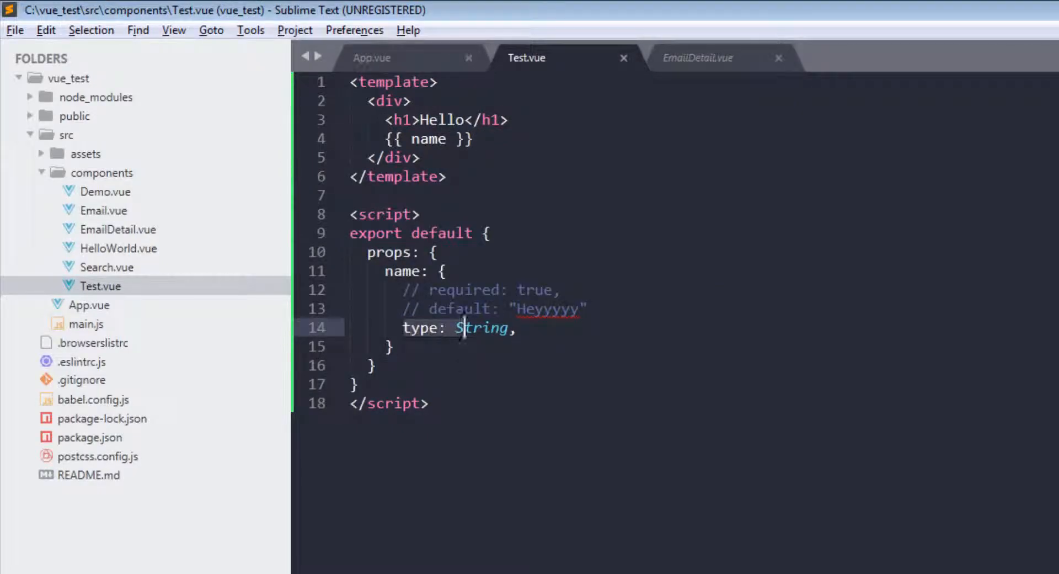
{"action": "double_click", "coordinate": [482, 328]}
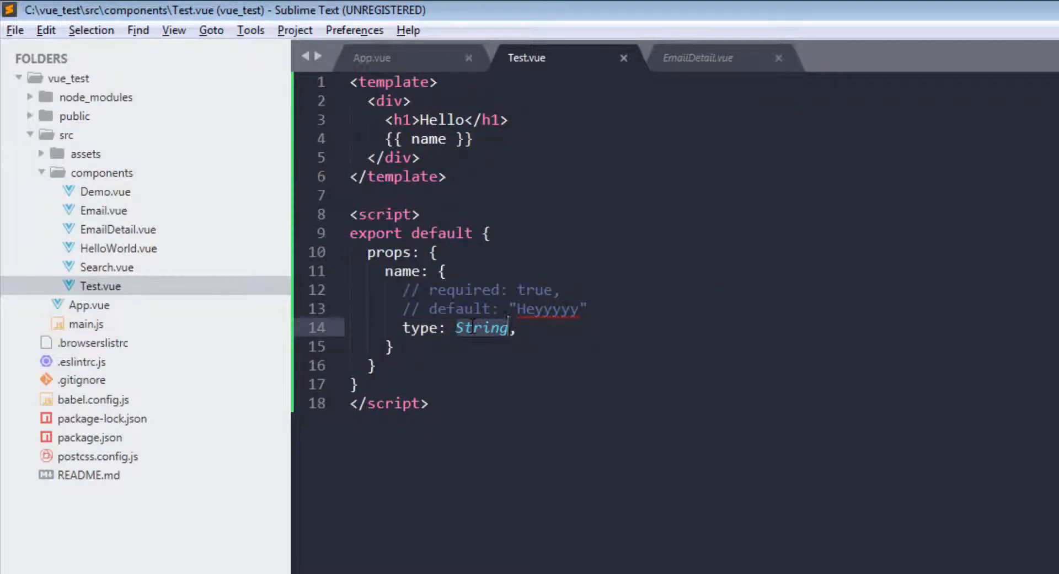
{"action": "type", "text": "NUmber"}
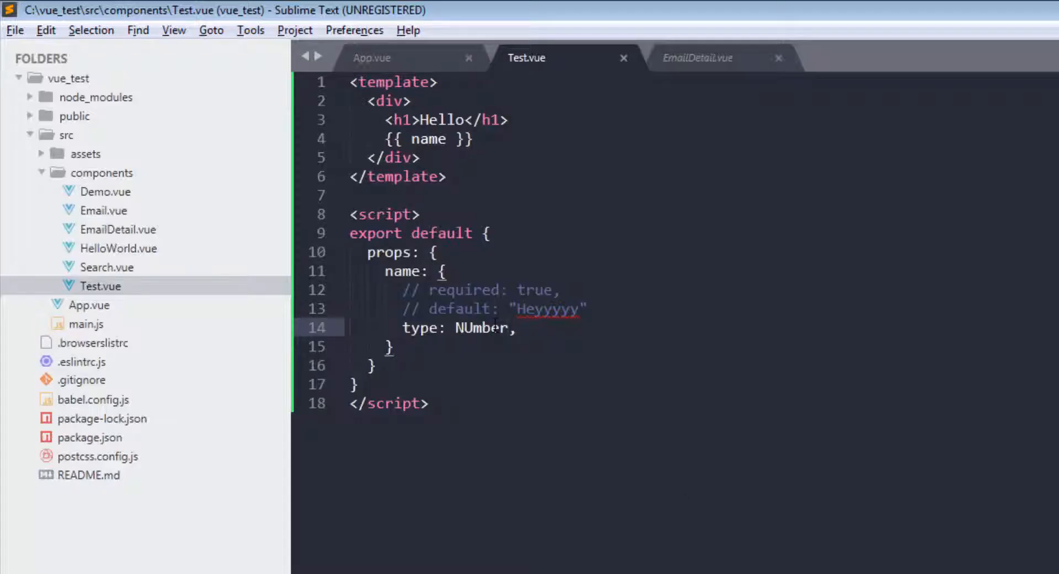
{"action": "double_click", "coordinate": [481, 328]}
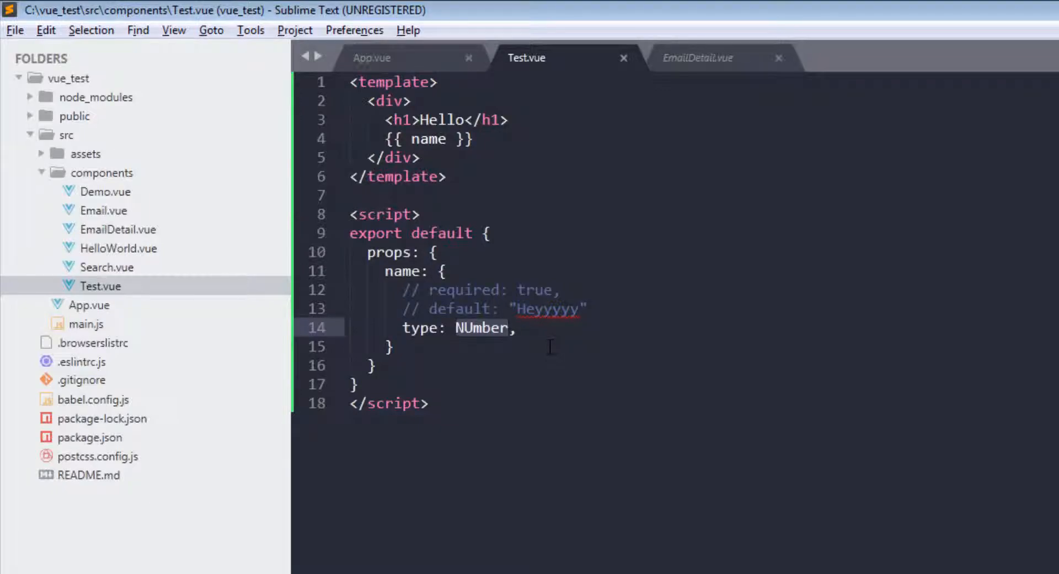
{"action": "key", "text": "Backspace"}
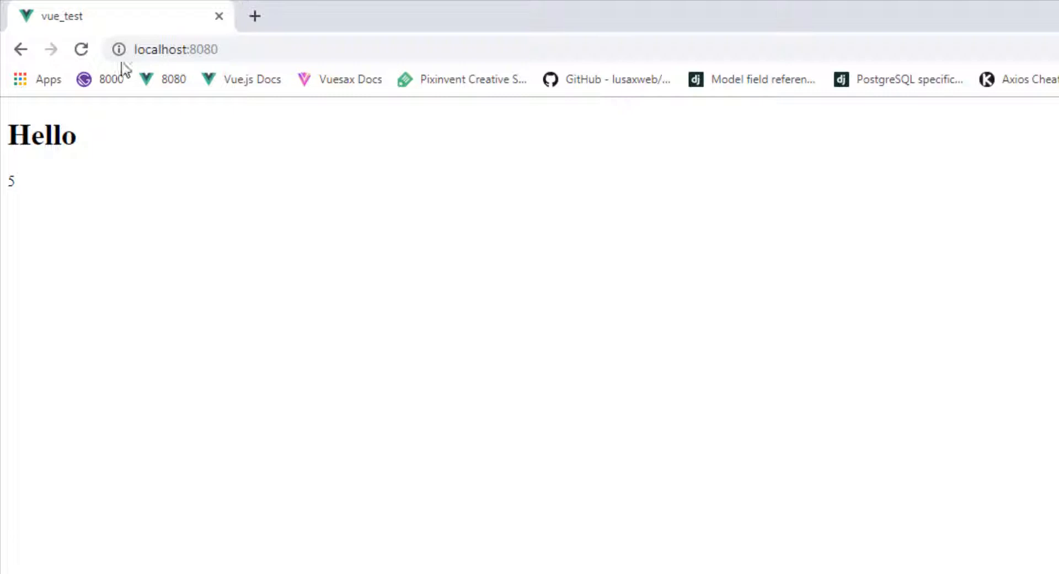
{"action": "key", "text": "F12"}
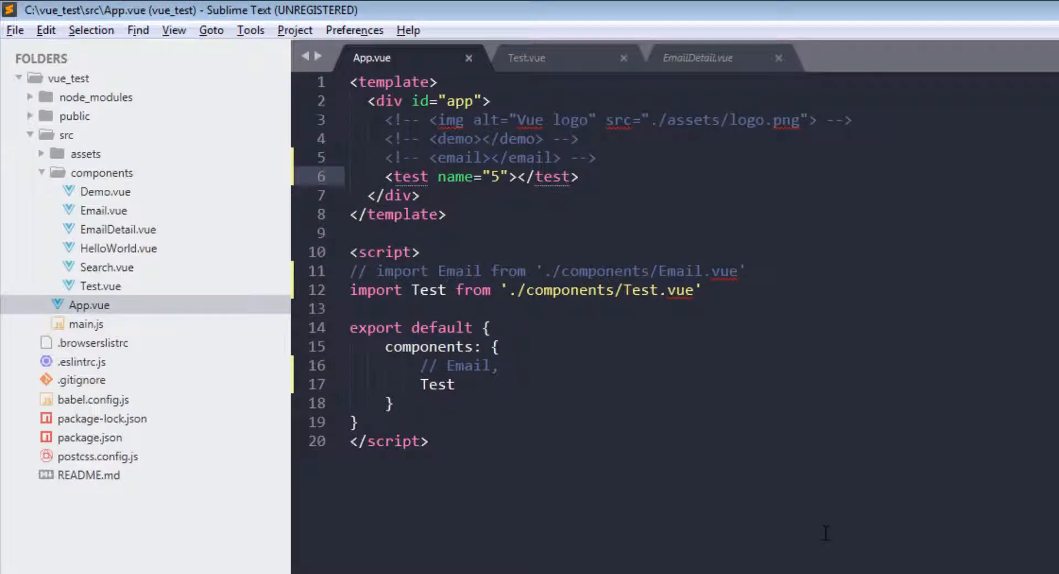
- Bind :name to 5 again in App.vue and set the prop type in Test.vue to Object
{"action": "type", "text": ":"}
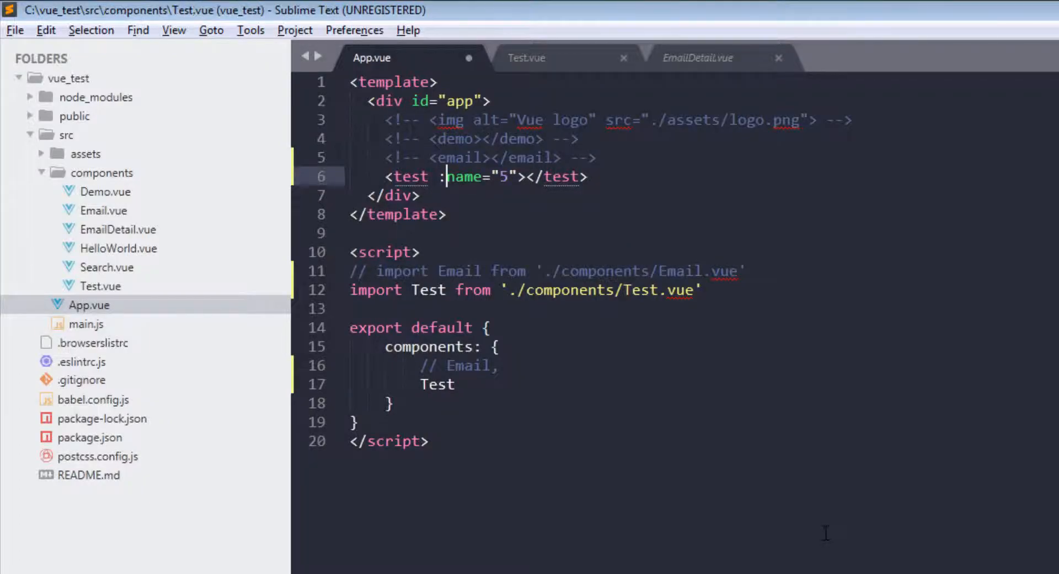
{"action": "left_click", "coordinate": [525, 58]}
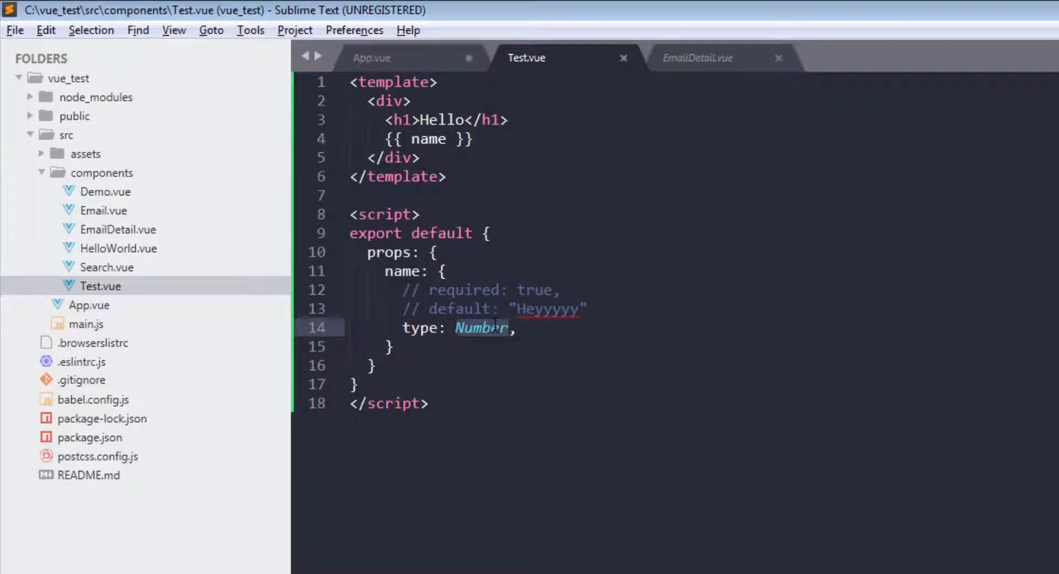
{"action": "type", "text": "Object"}
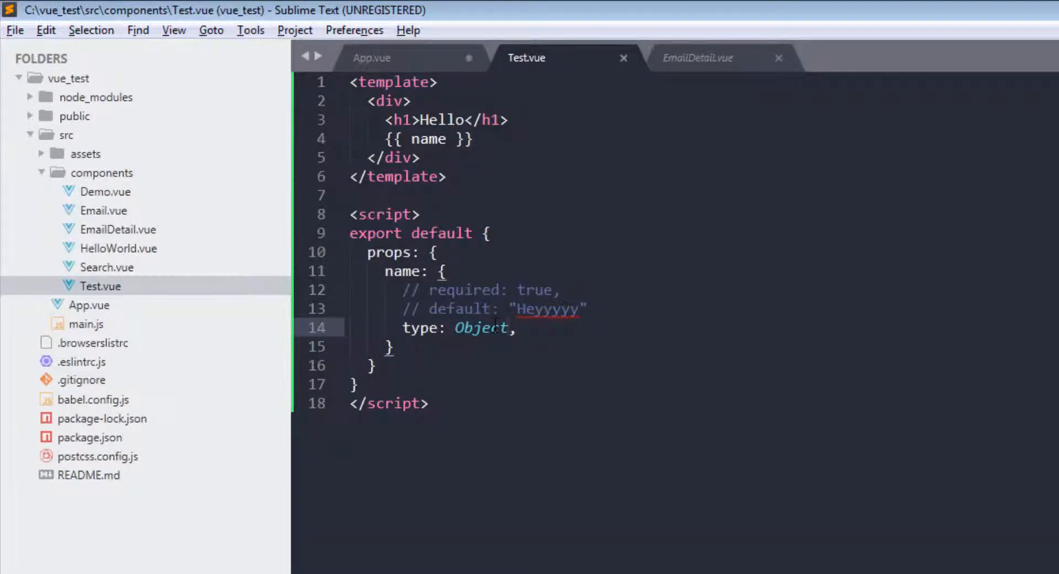
{"action": "left_click", "coordinate": [370, 58]}
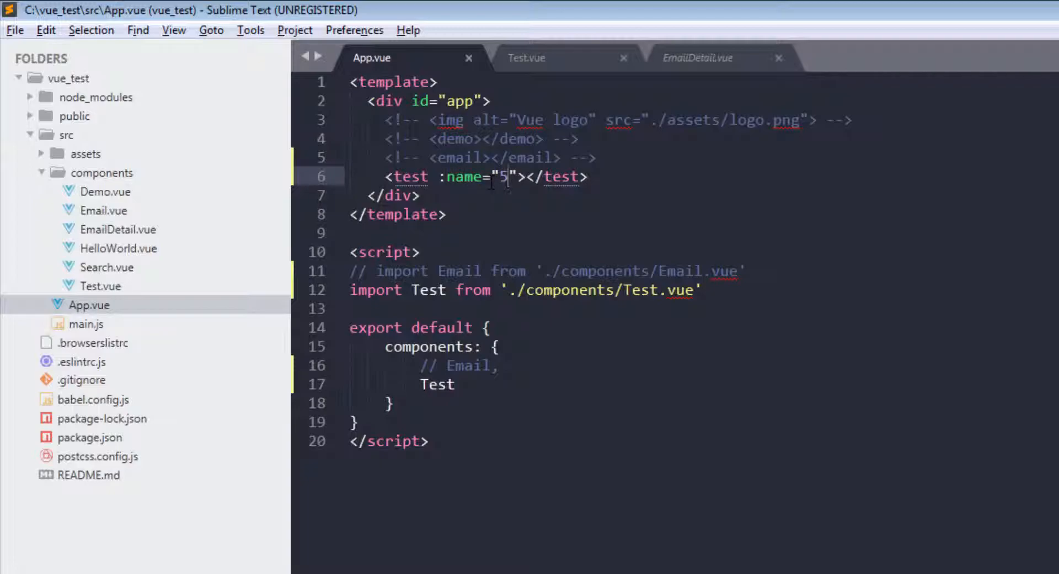
- Bind :name in App.vue to the object {'name': 'JD'} and save
{"action": "type", "text": "{}"}
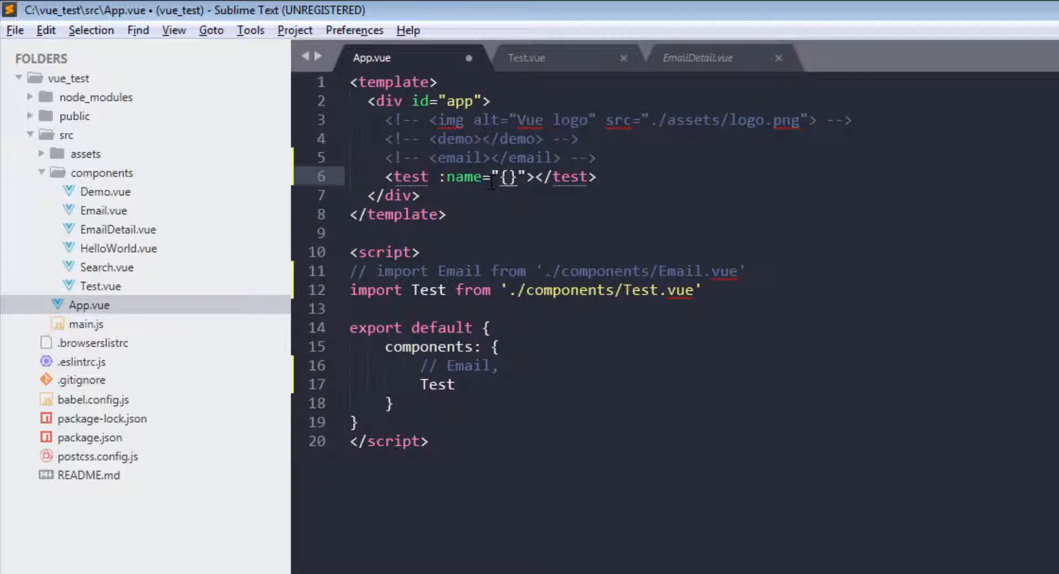
{"action": "left_click", "coordinate": [503, 177]}
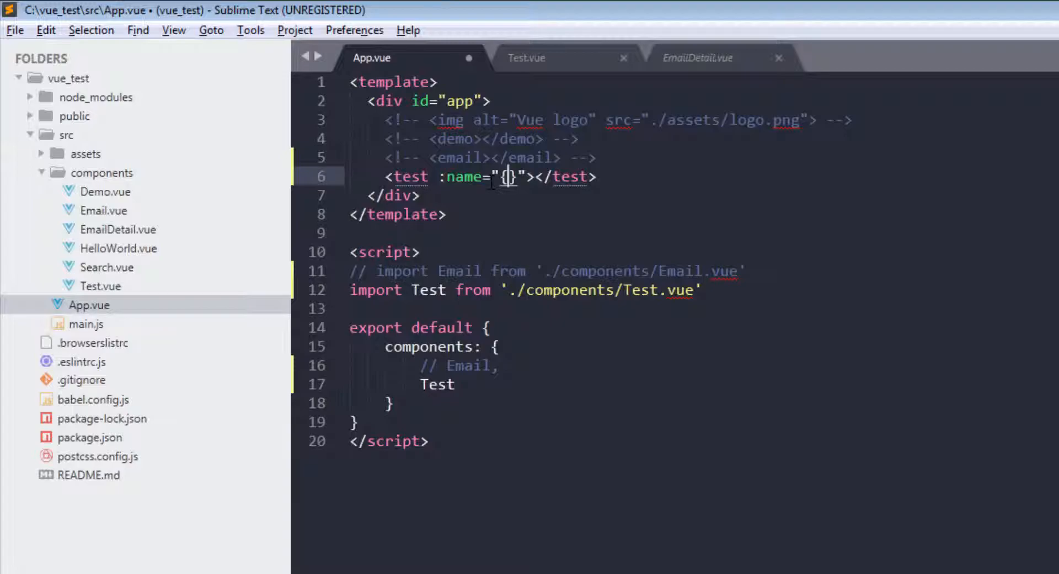
{"action": "type", "text": "'"}
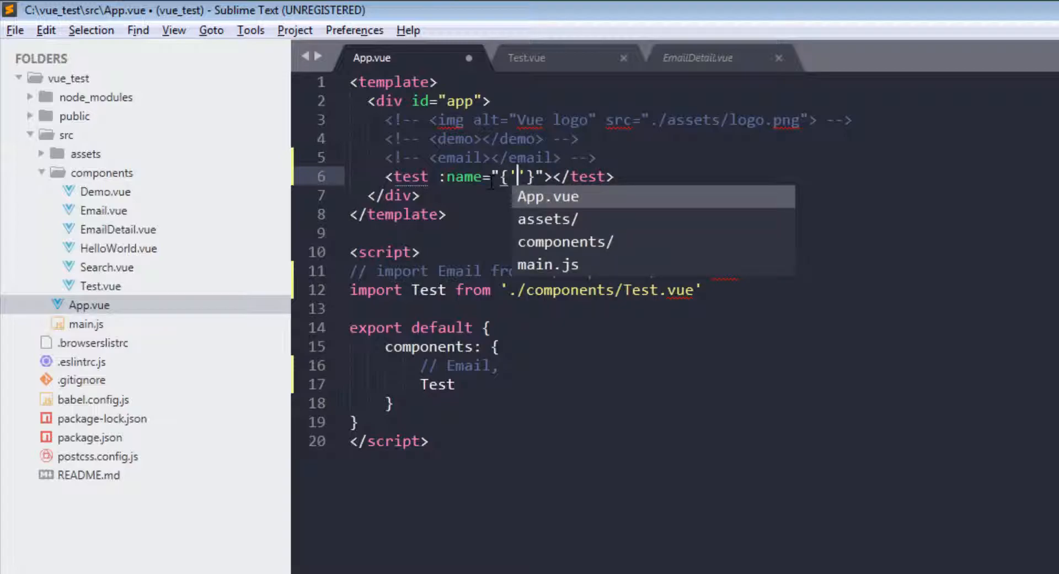
{"action": "type", "text": "name':"}
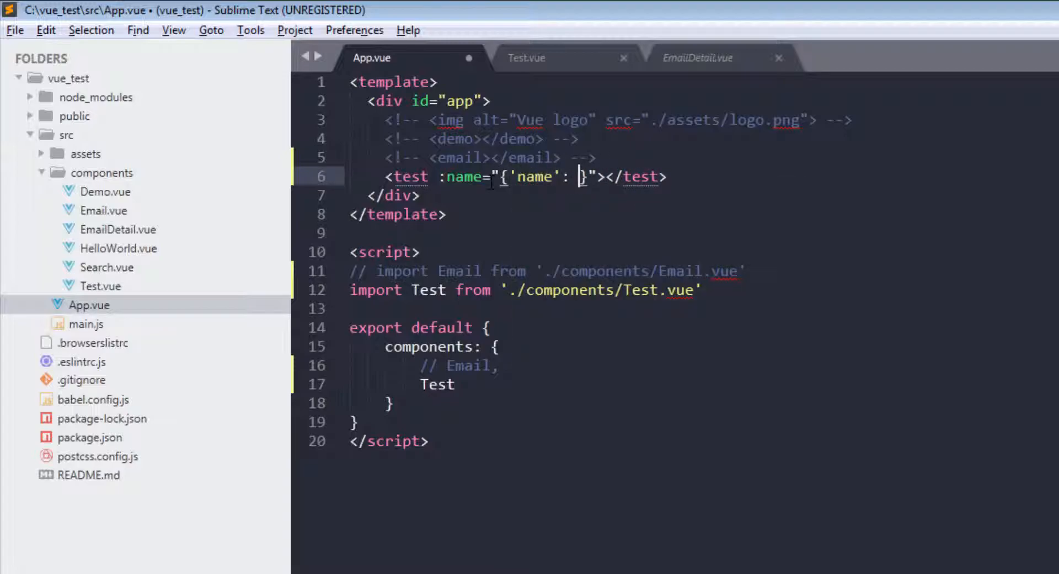
{"action": "type", "text": "JD'"}
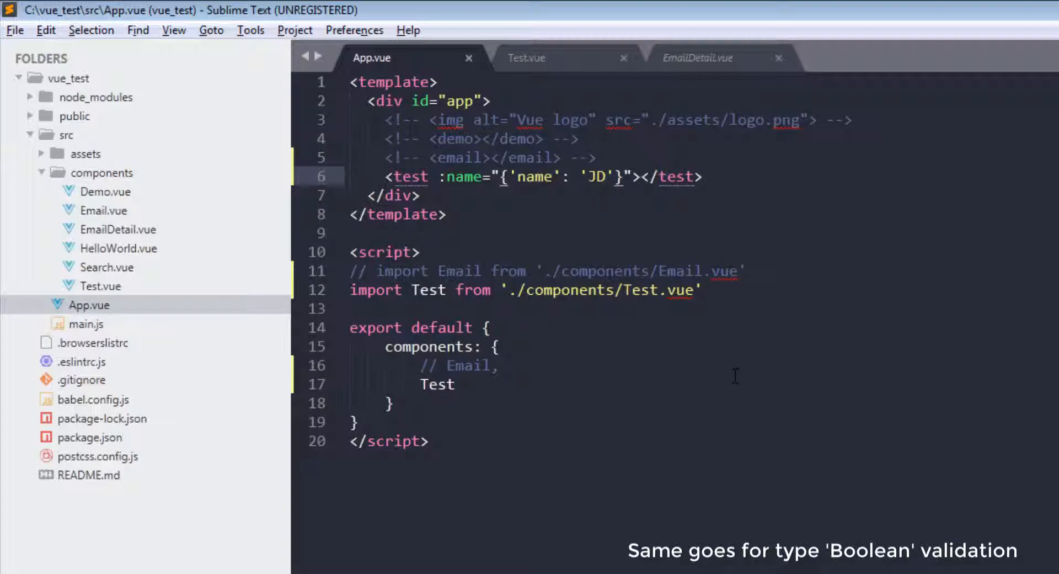
{"action": "left_click", "coordinate": [526, 59]}
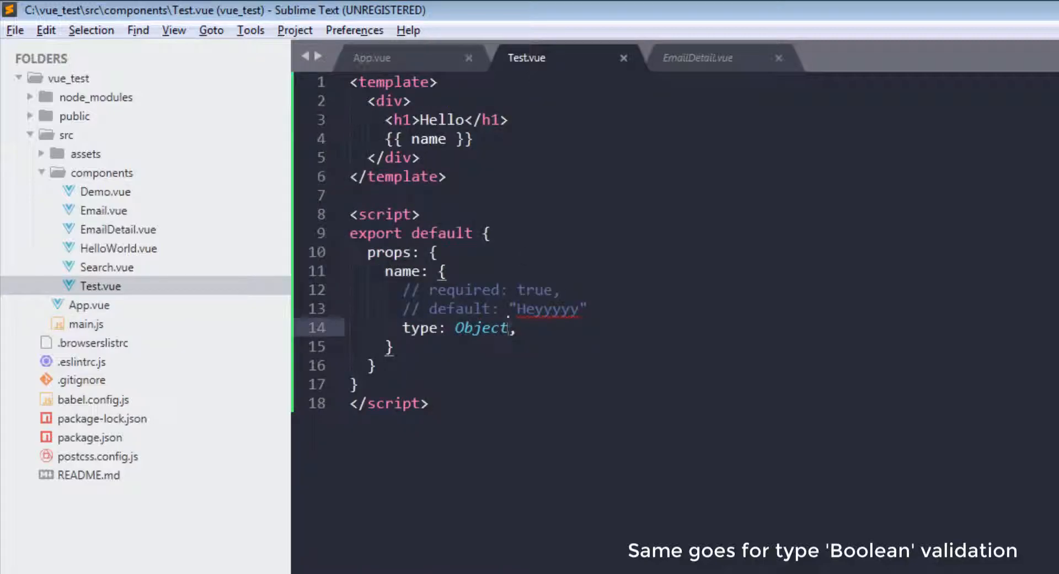